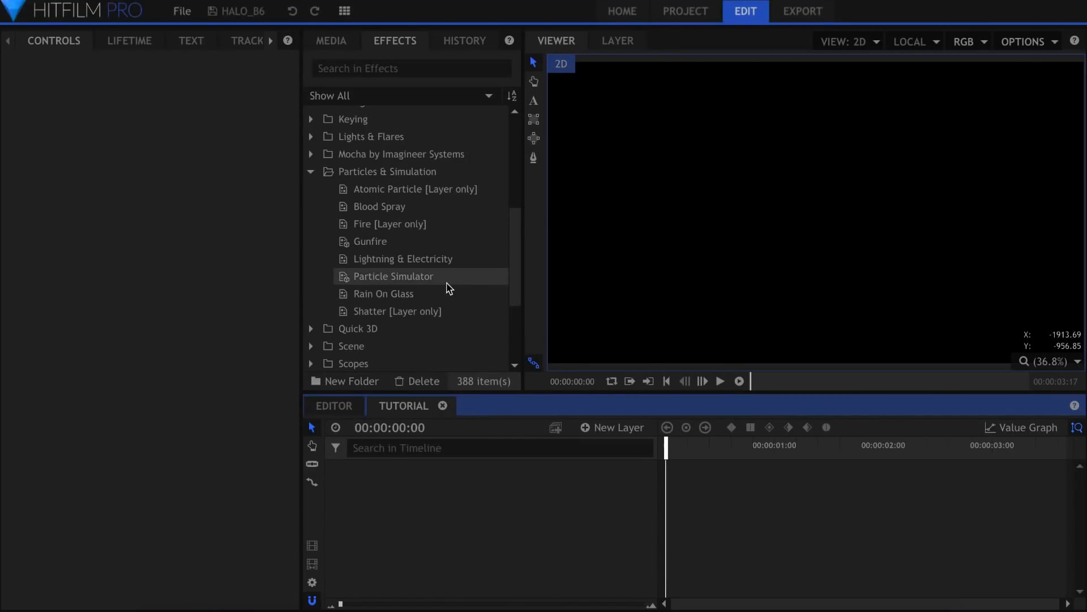
Add a Particle Simulator layer with a cube emitter 3897 px wide and a height stretched to cover the frame
{"action": "double_click", "coordinate": [390, 277]}
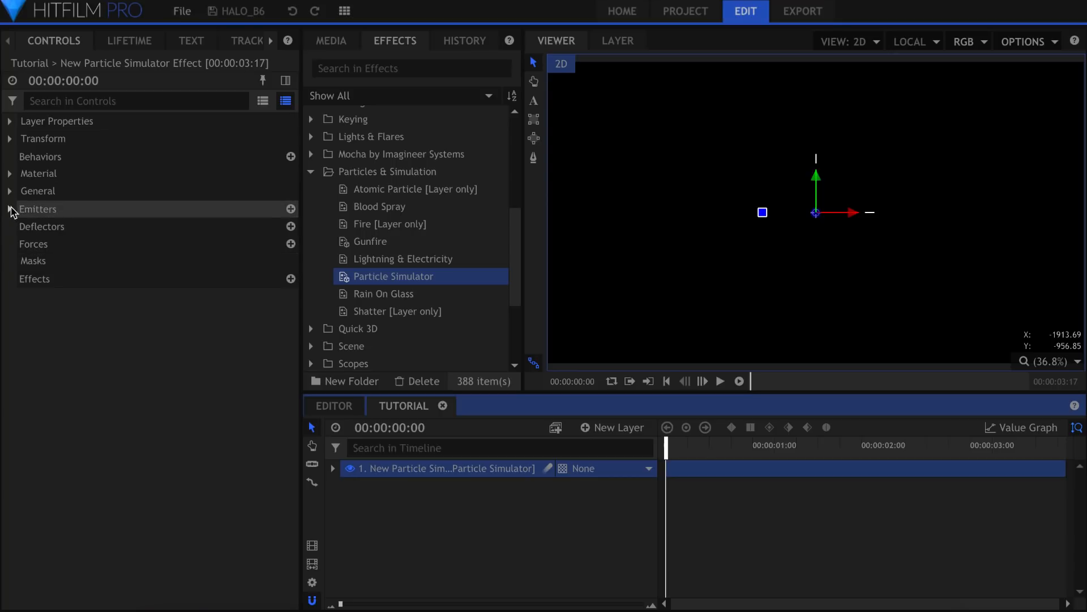
{"action": "left_click", "coordinate": [10, 208]}
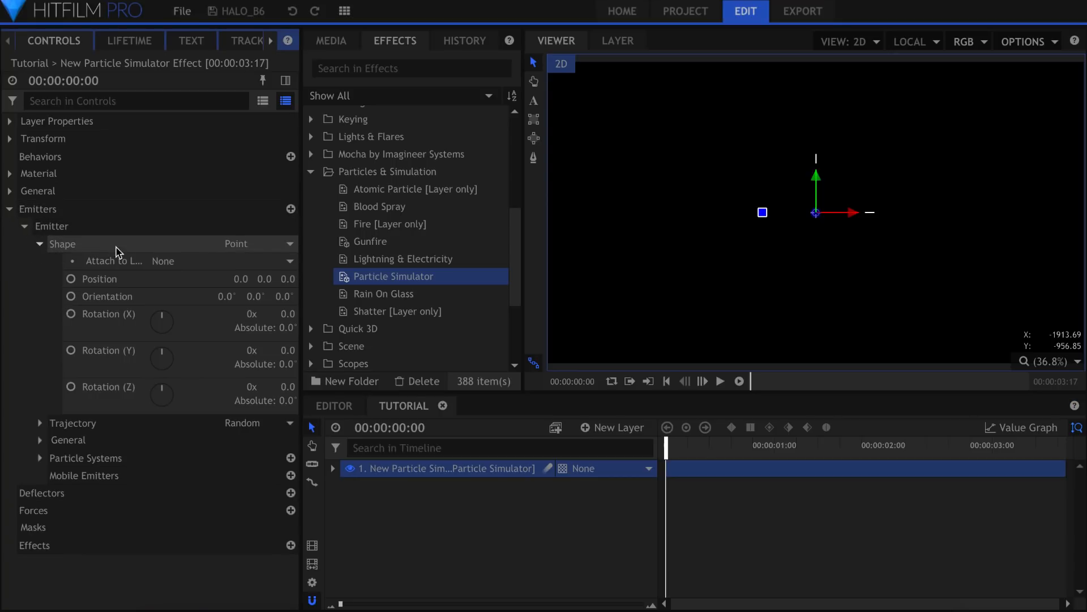
{"action": "left_click", "coordinate": [246, 244]}
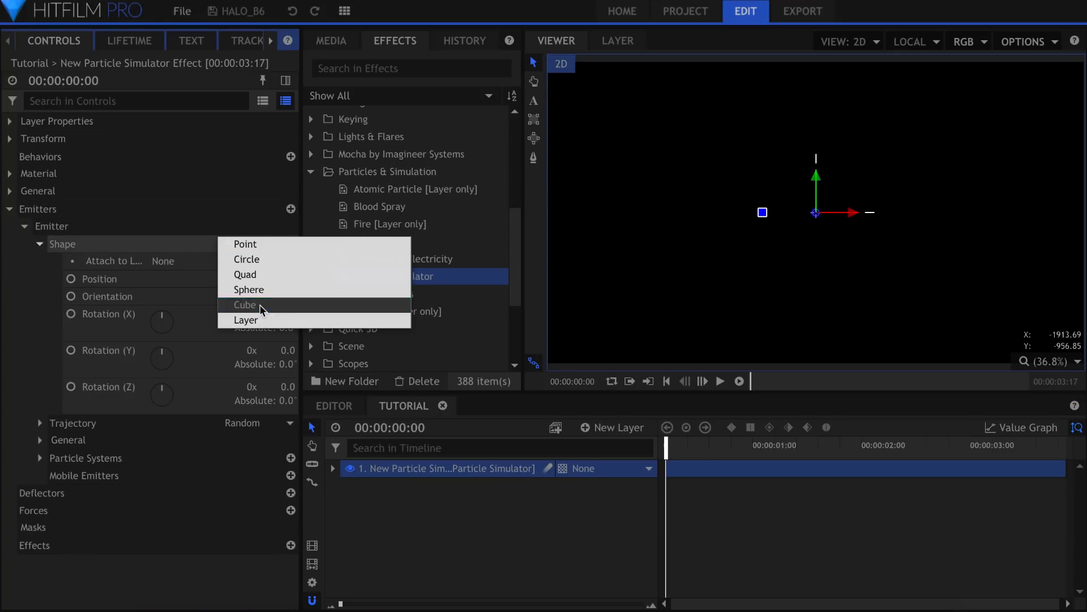
{"action": "left_click", "coordinate": [245, 305]}
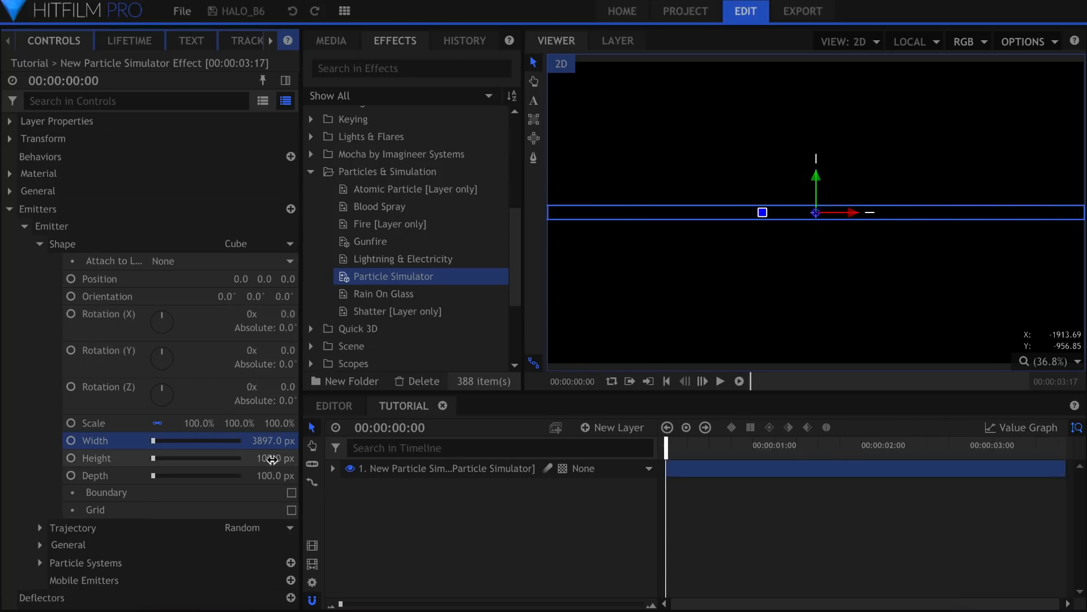
{"action": "left_click_drag", "start_coordinate": [163, 458], "coordinate": [242, 458]}
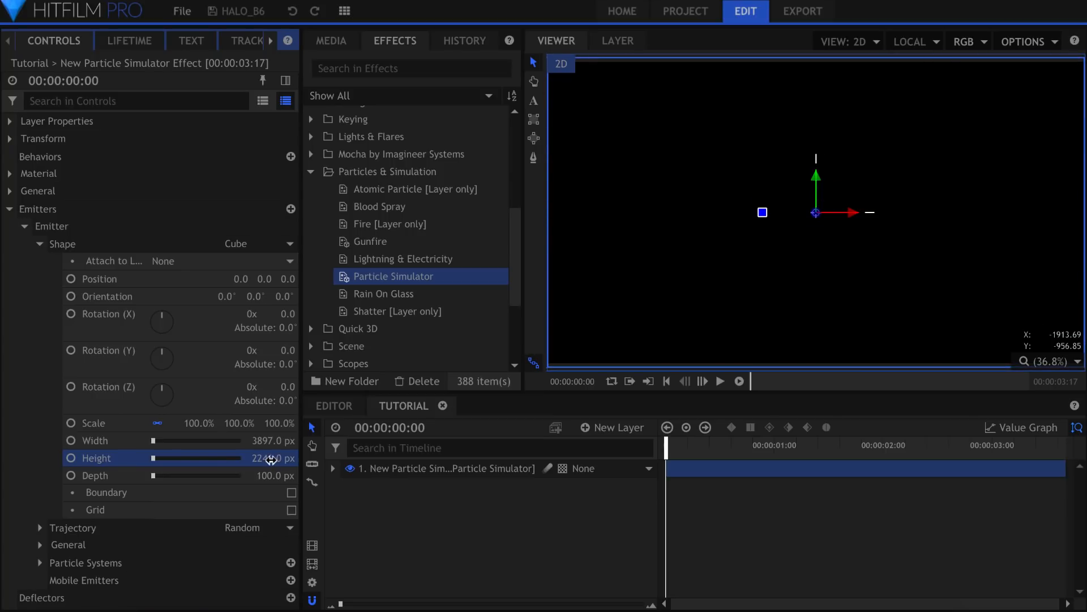
{"action": "left_click", "coordinate": [720, 380]}
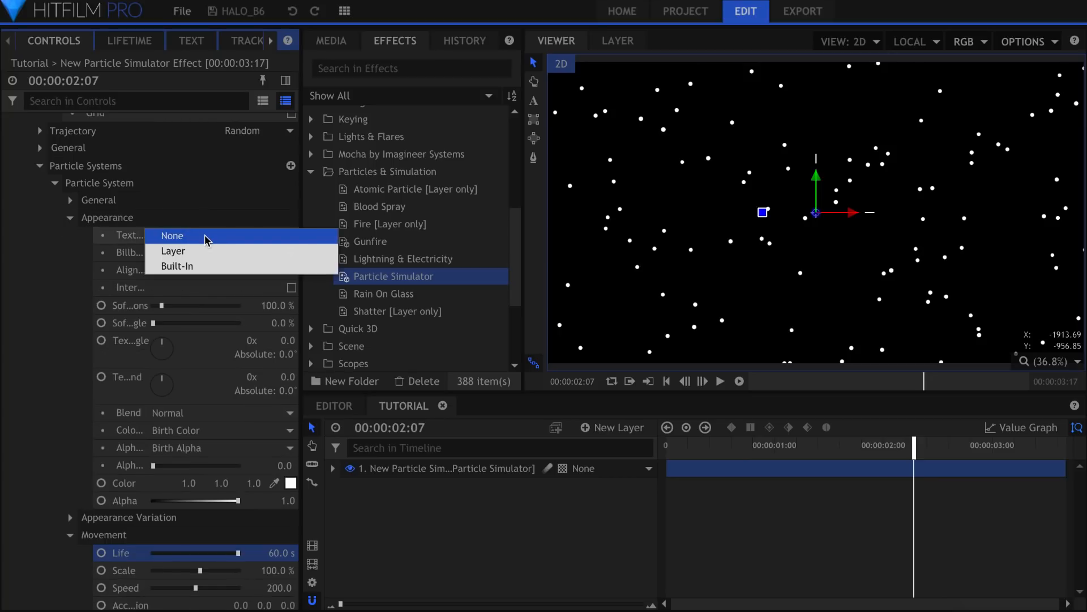
Switch the particle appearance to the built-in Missile Smoke texture
{"action": "left_click", "coordinate": [178, 265]}
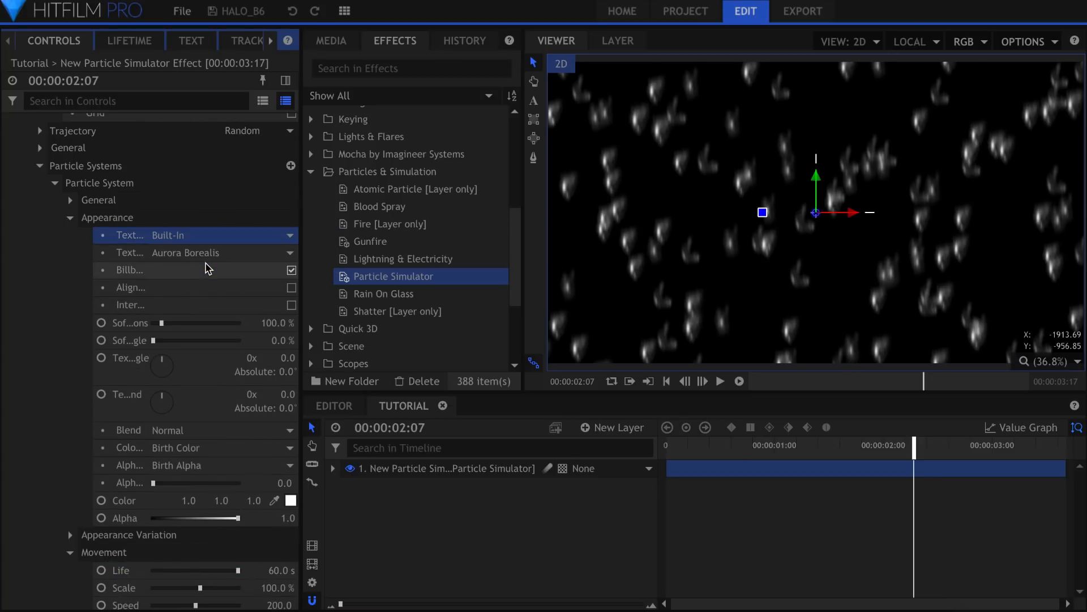
{"action": "left_click", "coordinate": [194, 253]}
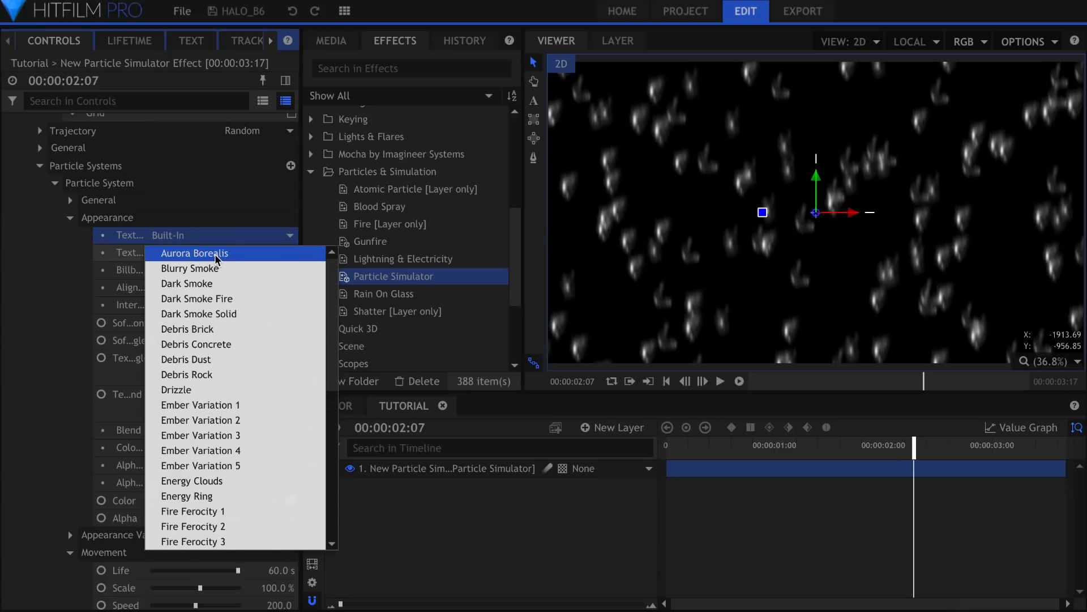
{"action": "scroll", "scroll_direction": "down", "scroll_amount": 3}
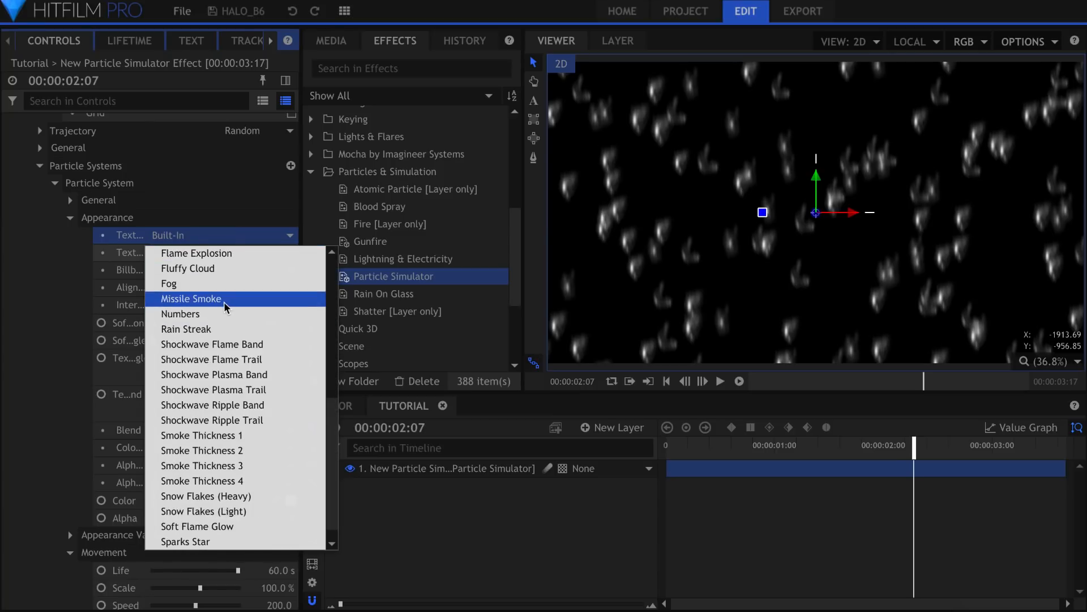
{"action": "left_click", "coordinate": [190, 298]}
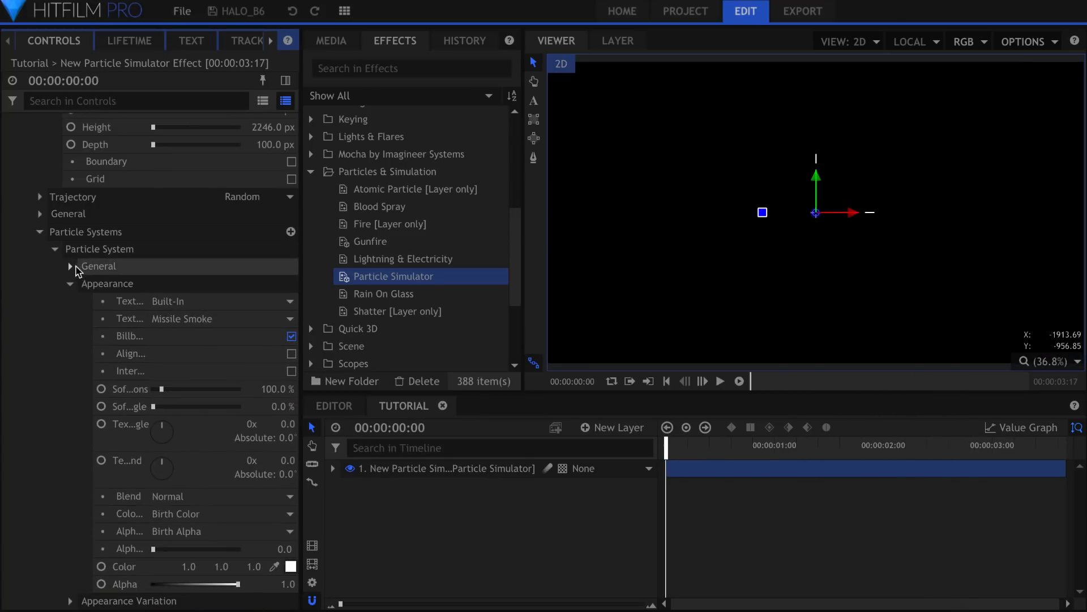
Adjust the emission rate and set the layer's Time Shift to -1.0 s so clouds fill the first frame
{"action": "left_click", "coordinate": [69, 265]}
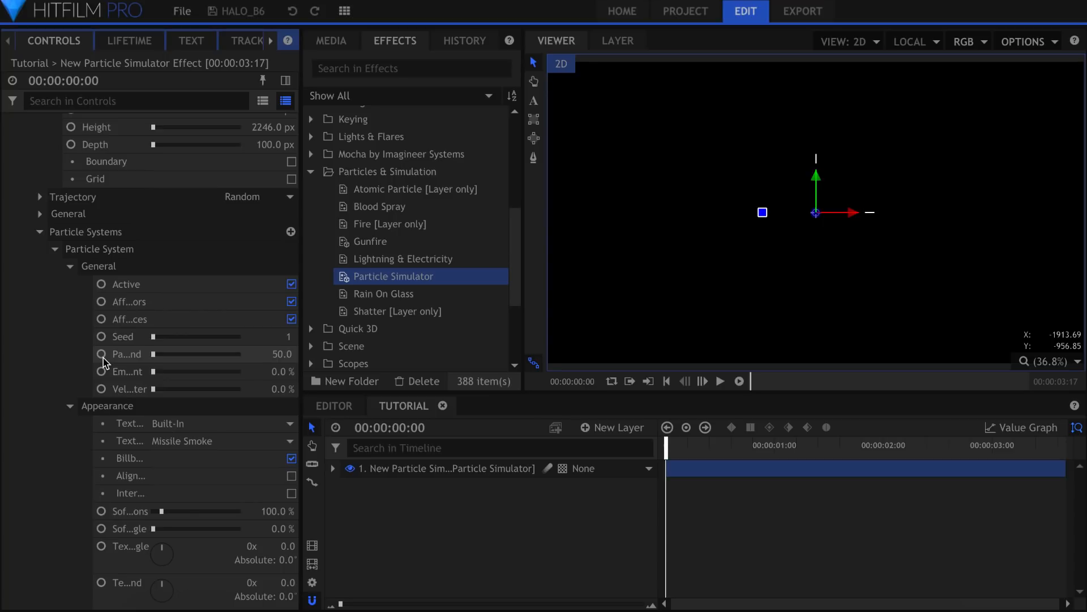
{"action": "left_click", "coordinate": [101, 353]}
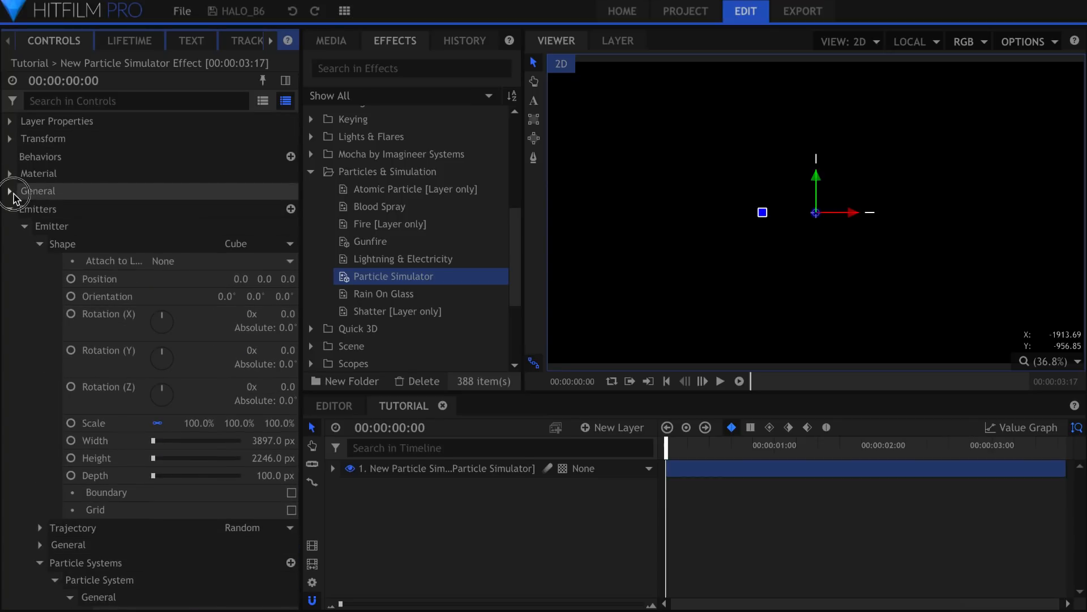
{"action": "left_click", "coordinate": [10, 190]}
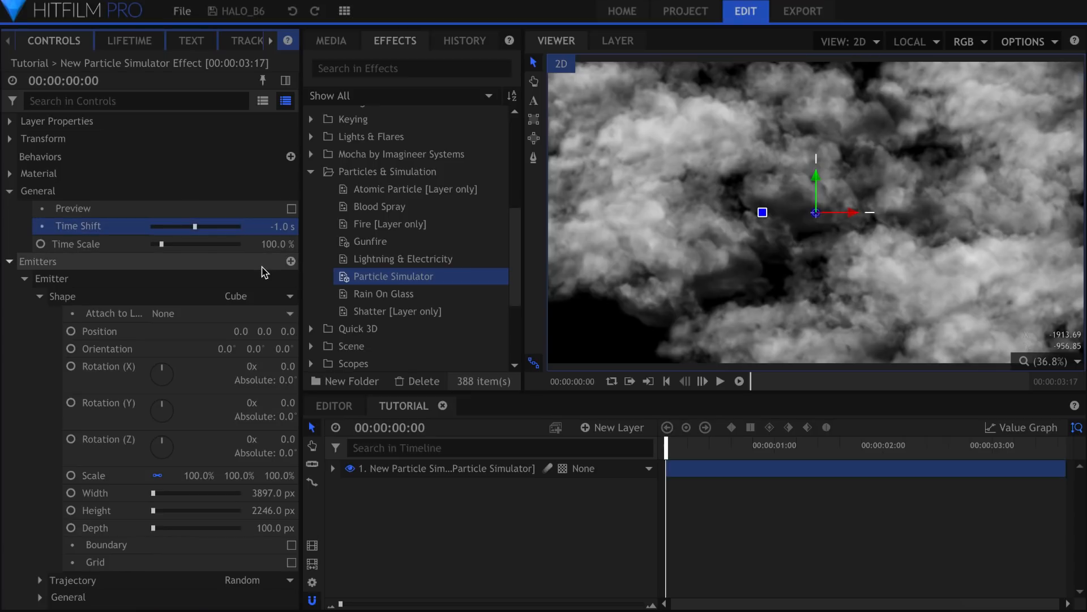
Set Texture Angle variation to 180° so the cloud particles rotate randomly
{"action": "scroll", "scroll_direction": "down", "scroll_amount": 3}
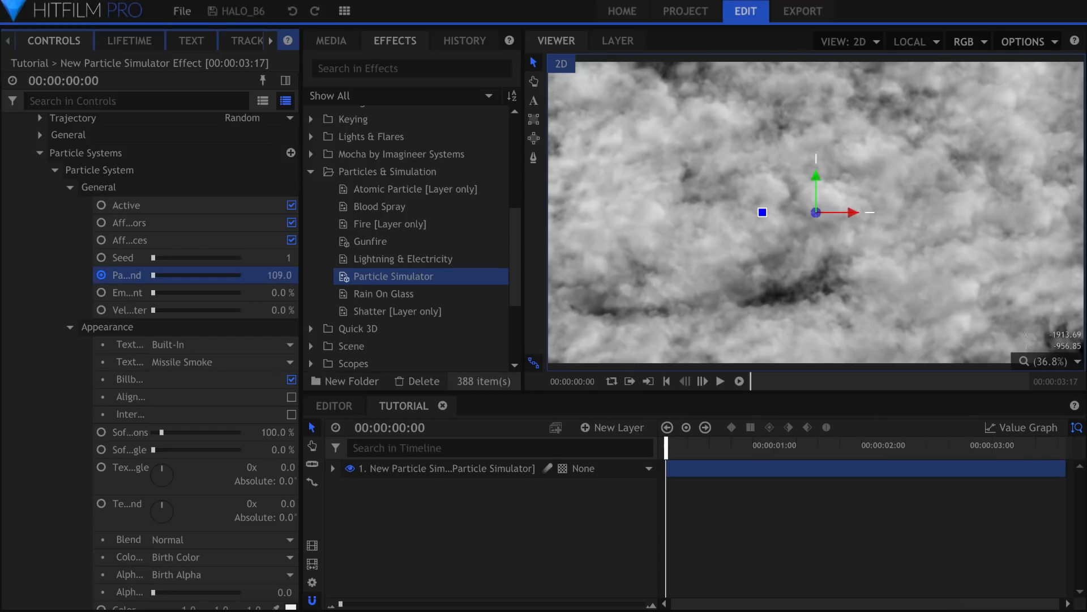
{"action": "scroll", "scroll_direction": "down", "scroll_amount": 3}
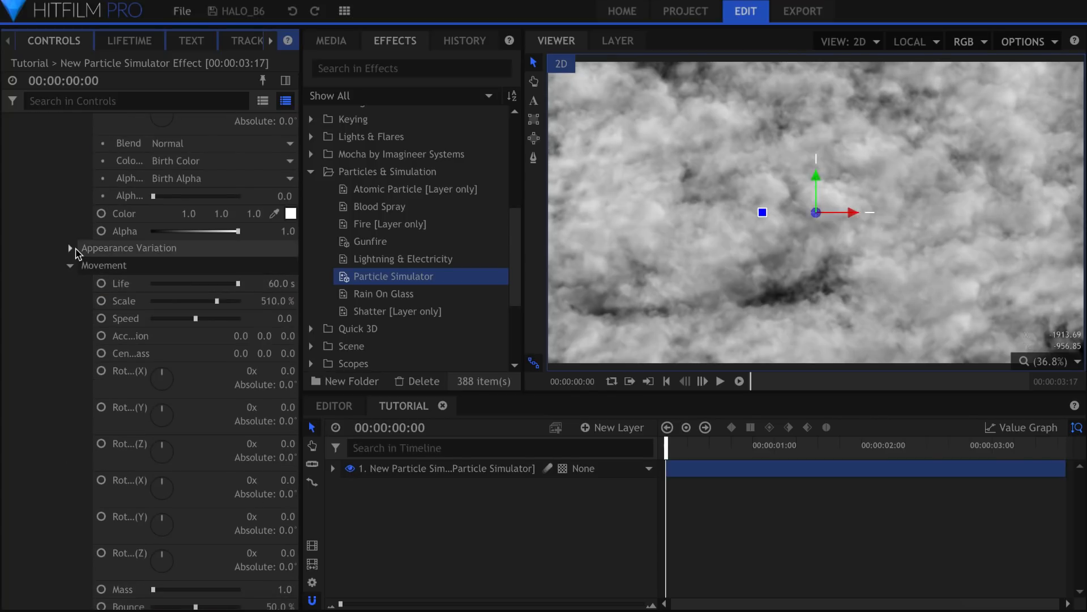
{"action": "left_click", "coordinate": [69, 248]}
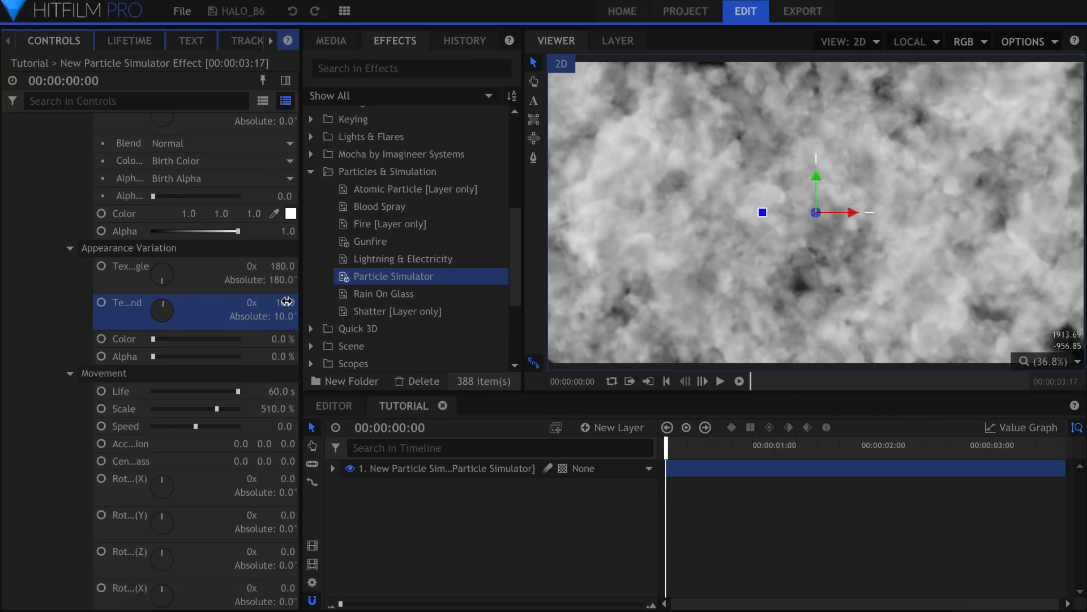
{"action": "left_click_drag", "start_coordinate": [284, 301], "coordinate": [284, 301]}
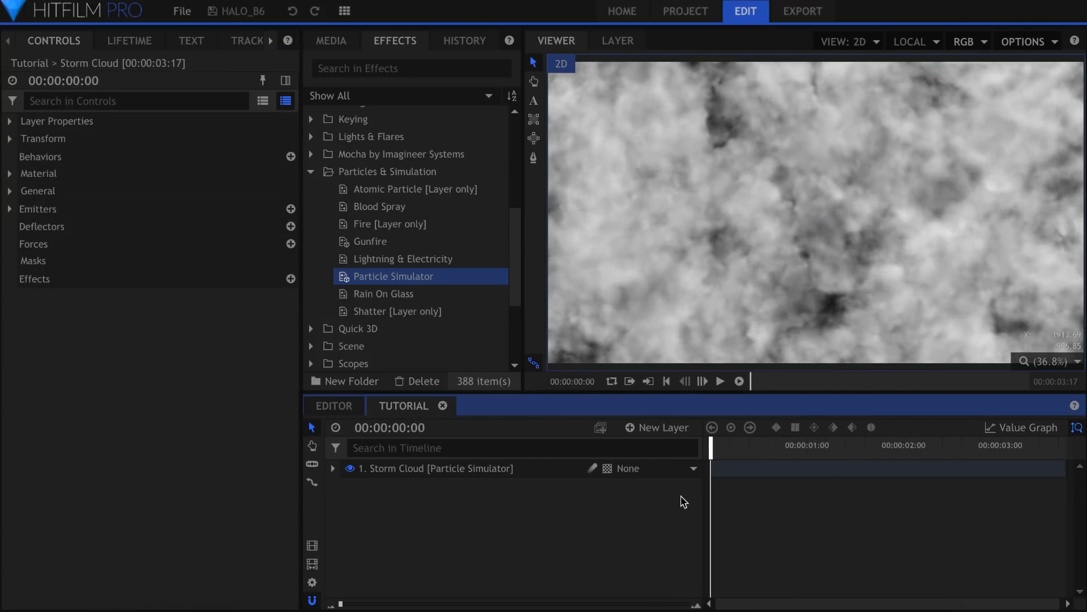
Add a camera and an Ambient light, lowering the ambient intensity to about 100
{"action": "left_click", "coordinate": [656, 427]}
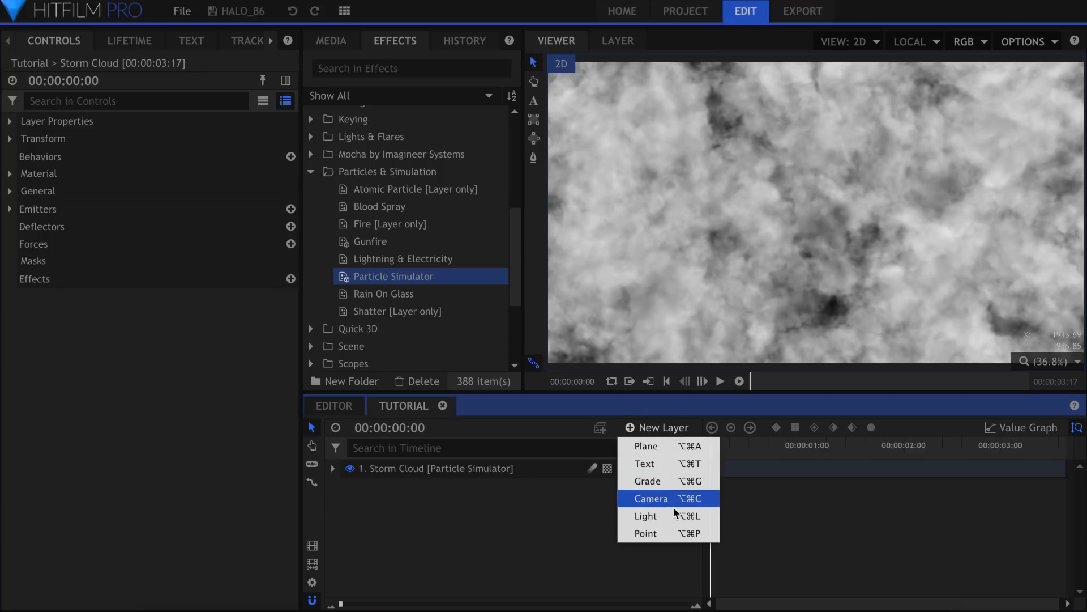
{"action": "left_click", "coordinate": [645, 515]}
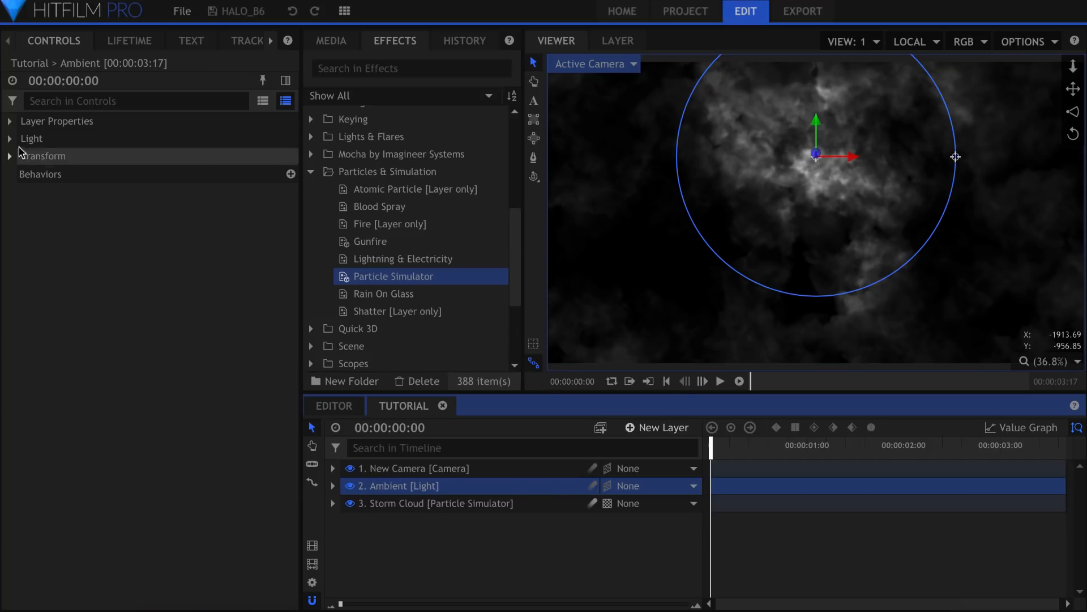
{"action": "left_click", "coordinate": [10, 138]}
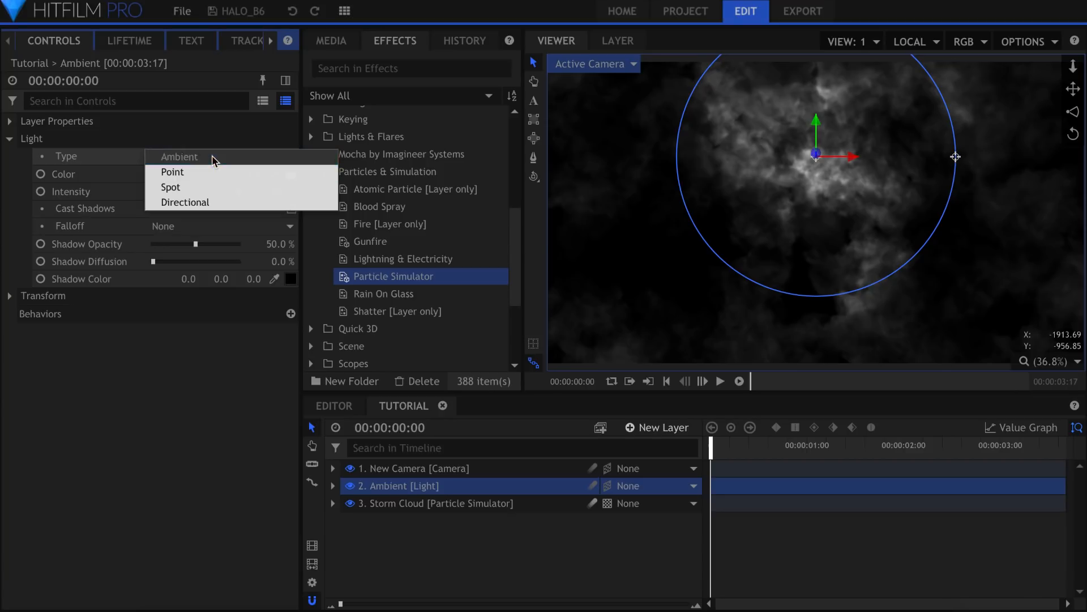
{"action": "left_click", "coordinate": [180, 157]}
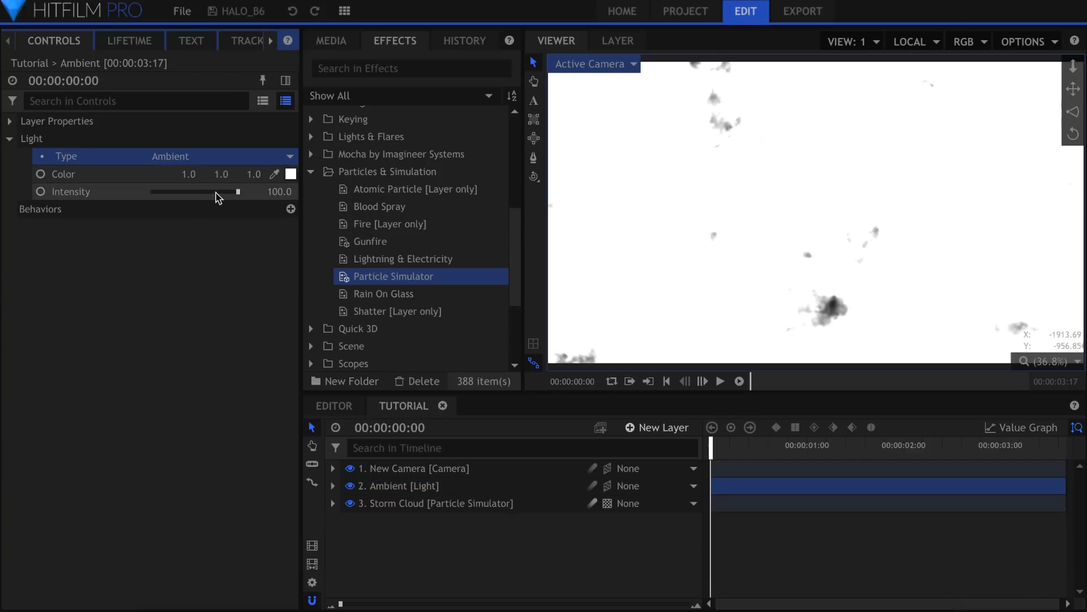
{"action": "left_click_drag", "start_coordinate": [238, 192], "coordinate": [159, 191]}
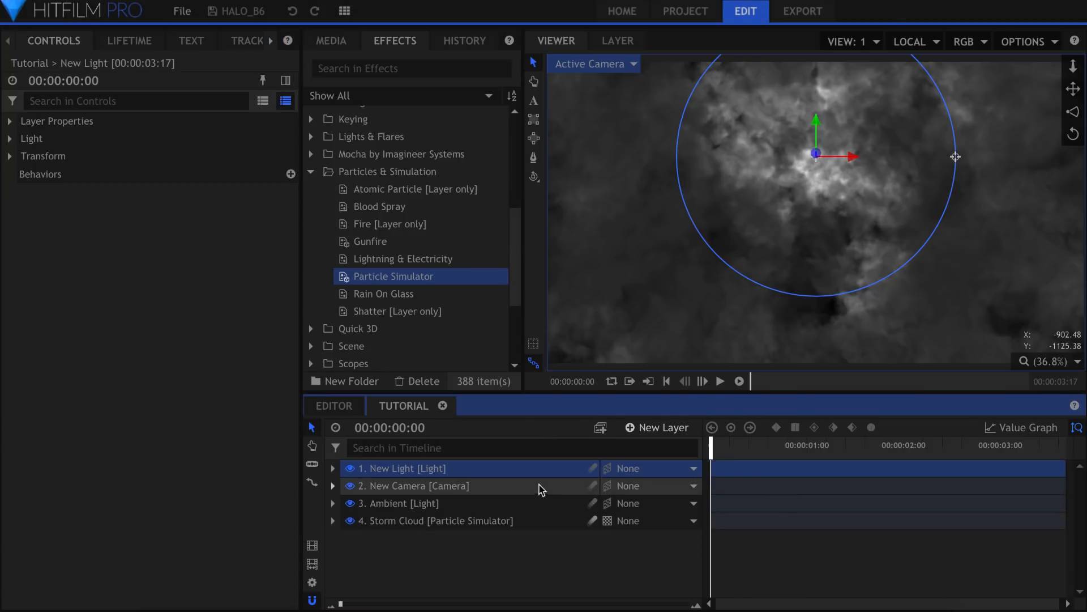
Rename the new light Lightning and keyframe its Intensity at 0 on the first frame
{"action": "double_click", "coordinate": [401, 467]}
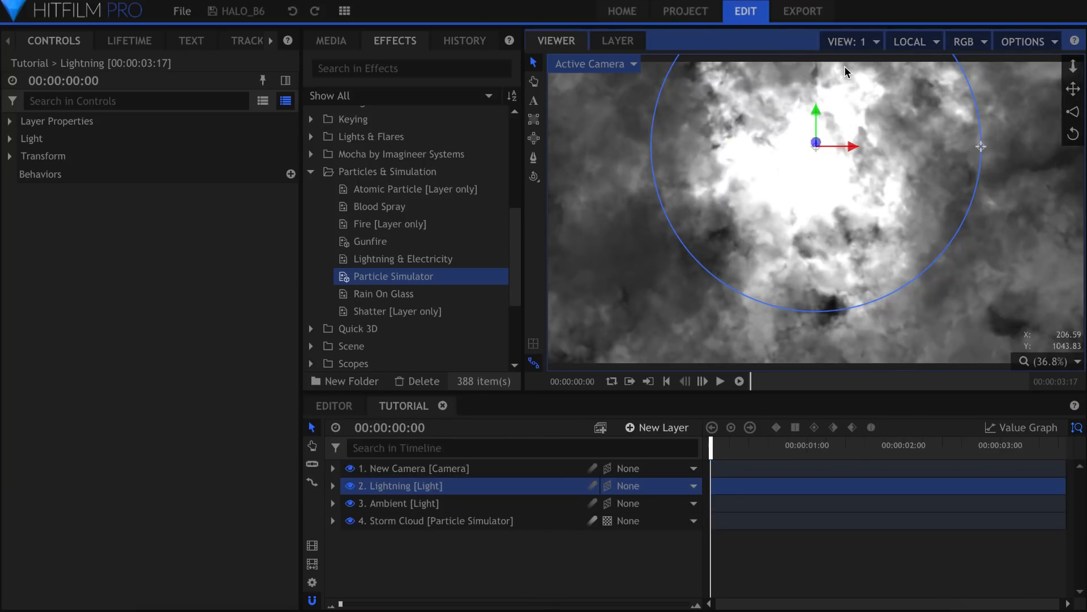
{"action": "left_click", "coordinate": [11, 138]}
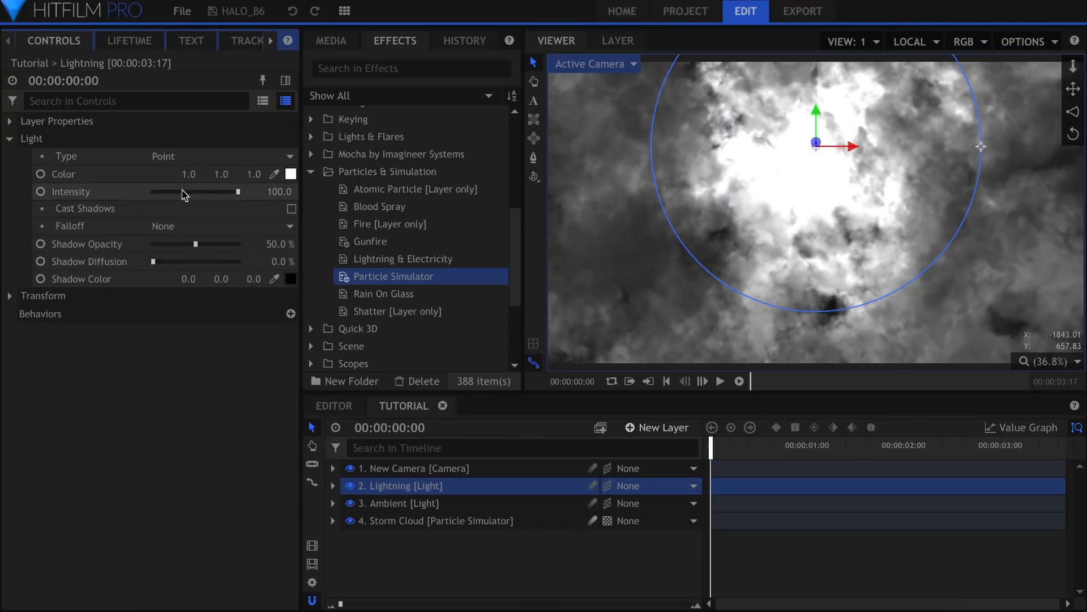
{"action": "left_click_drag", "start_coordinate": [238, 192], "coordinate": [179, 191]}
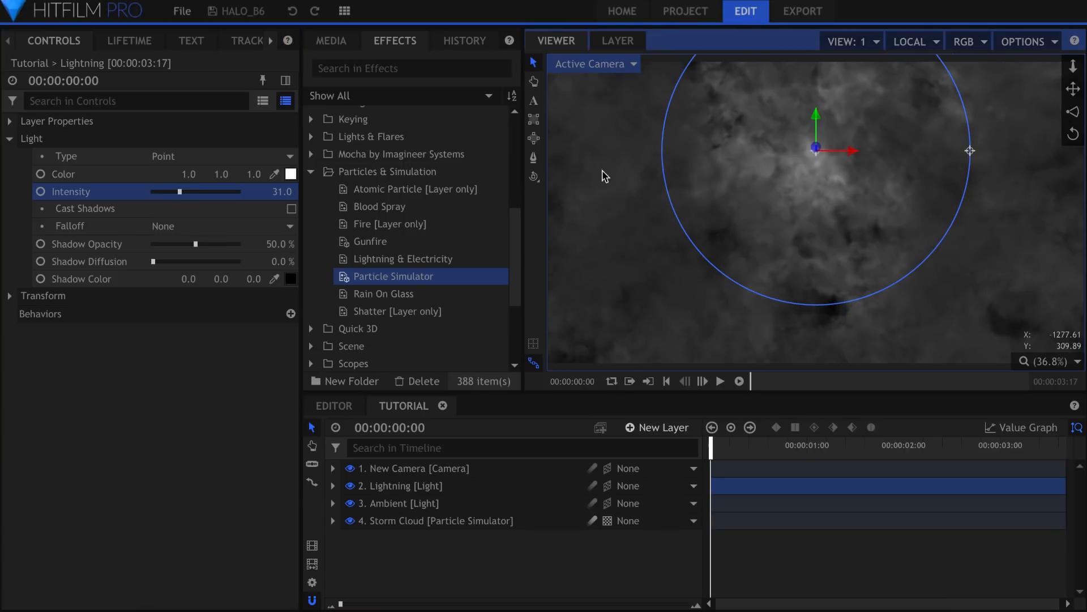
{"action": "left_click_drag", "start_coordinate": [177, 192], "coordinate": [189, 191]}
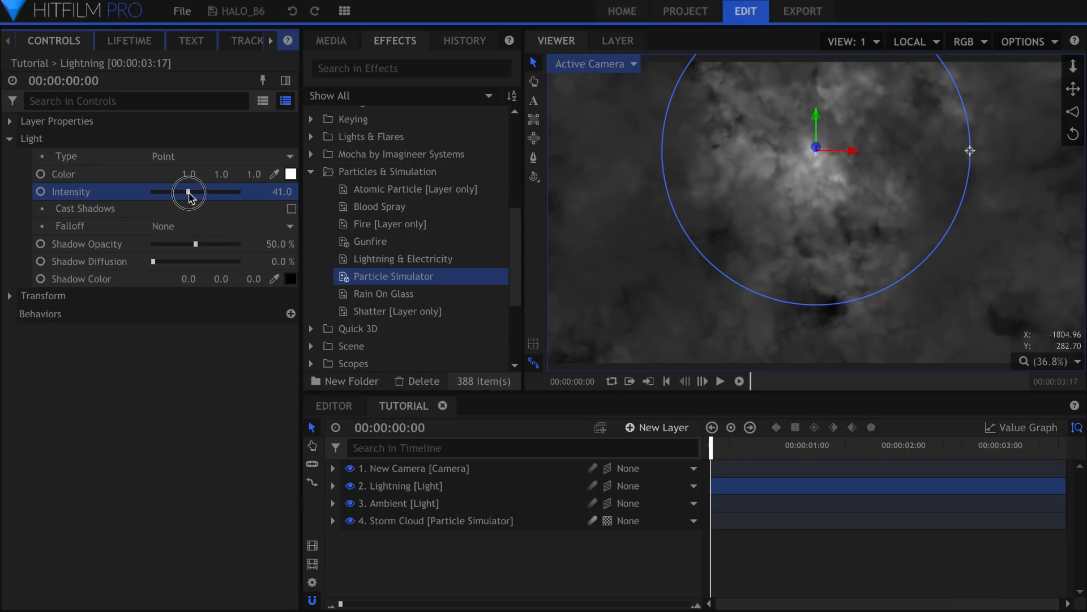
{"action": "left_click_drag", "start_coordinate": [187, 191], "coordinate": [146, 192]}
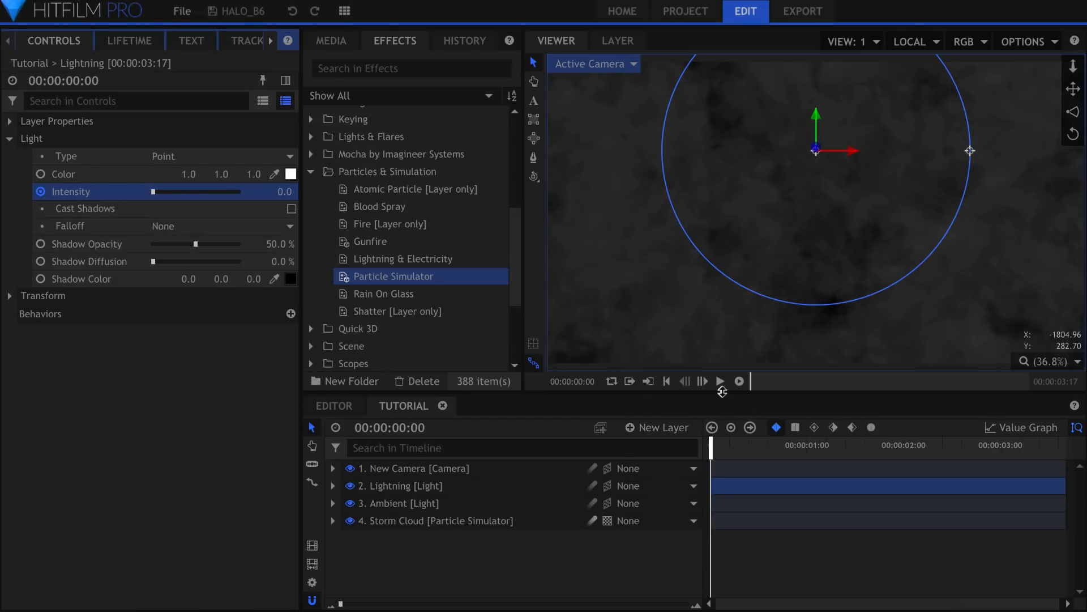
{"action": "left_click", "coordinate": [702, 381]}
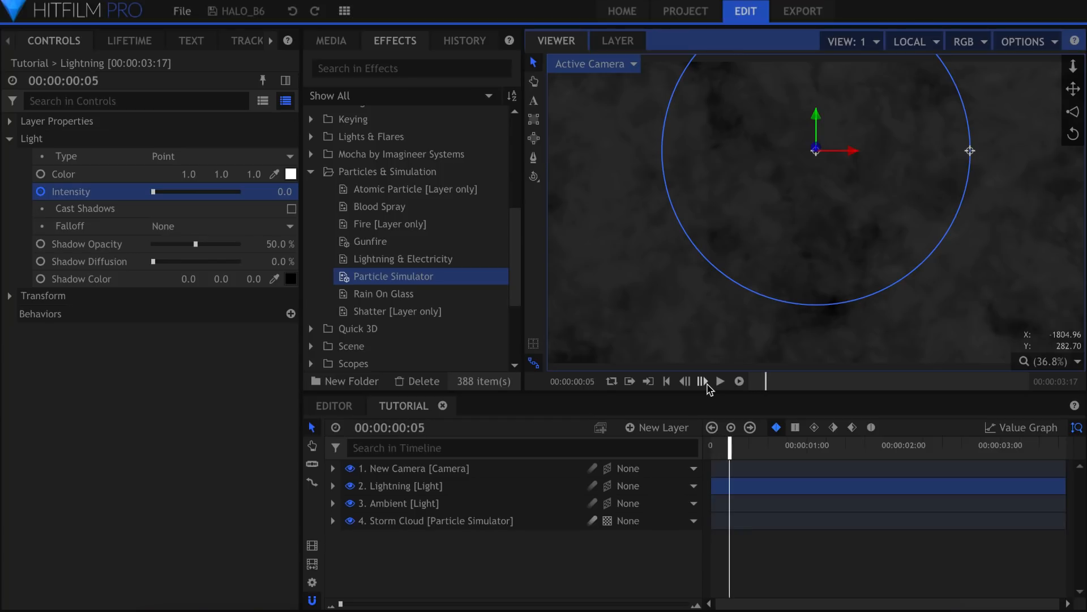
Move the Lightning light to a new spot to create a Position keyframe
{"action": "left_click_drag", "start_coordinate": [146, 192], "coordinate": [201, 192]}
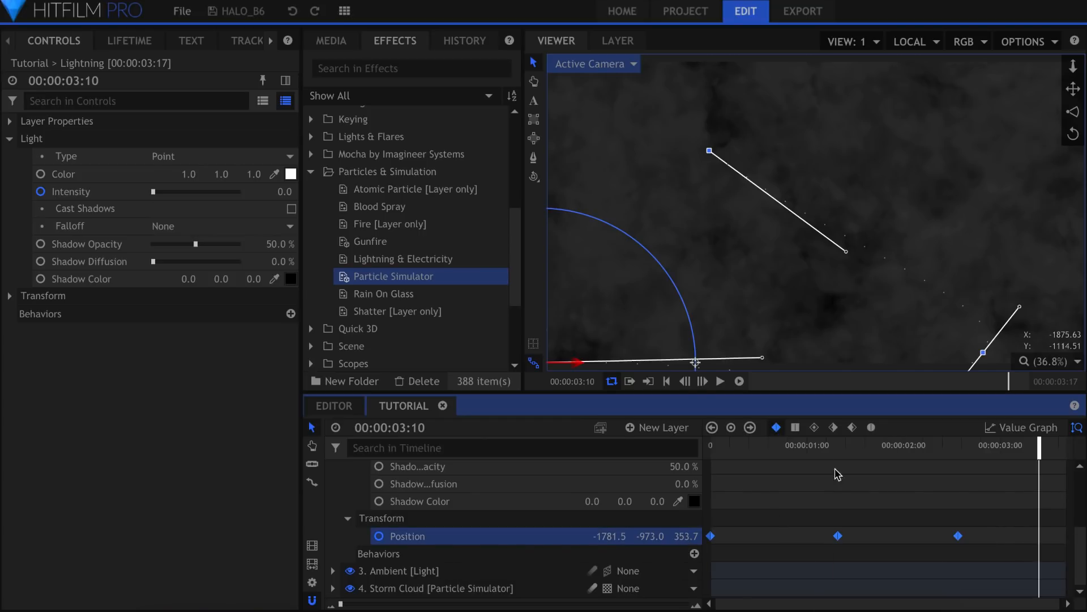
Return to the clip start, then jump about one second in to view the flickering Intensity keyframes
{"action": "left_click", "coordinate": [665, 381]}
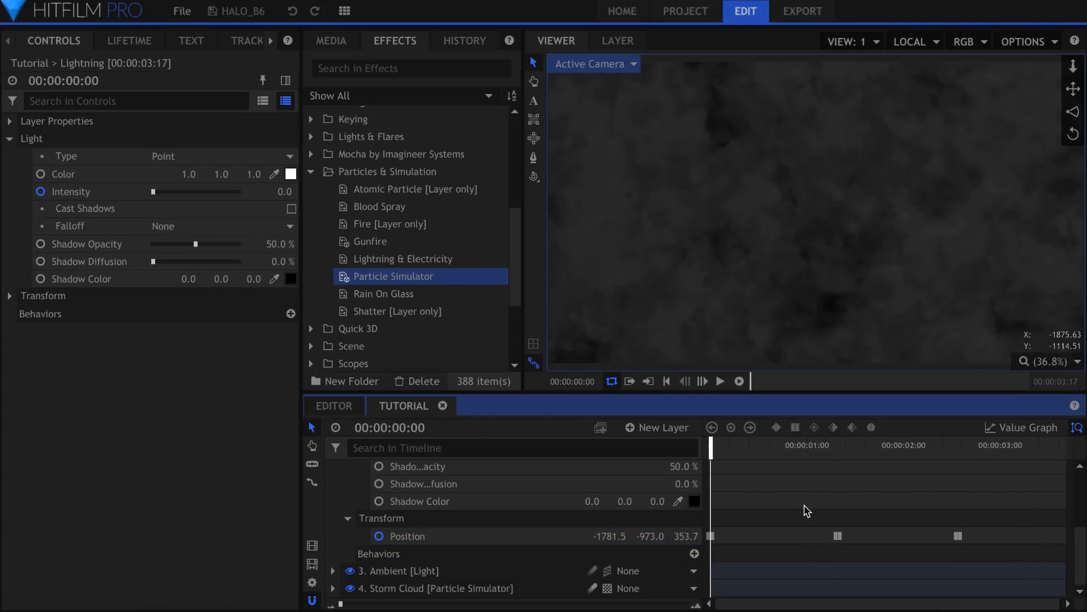
{"action": "left_click", "coordinate": [719, 381]}
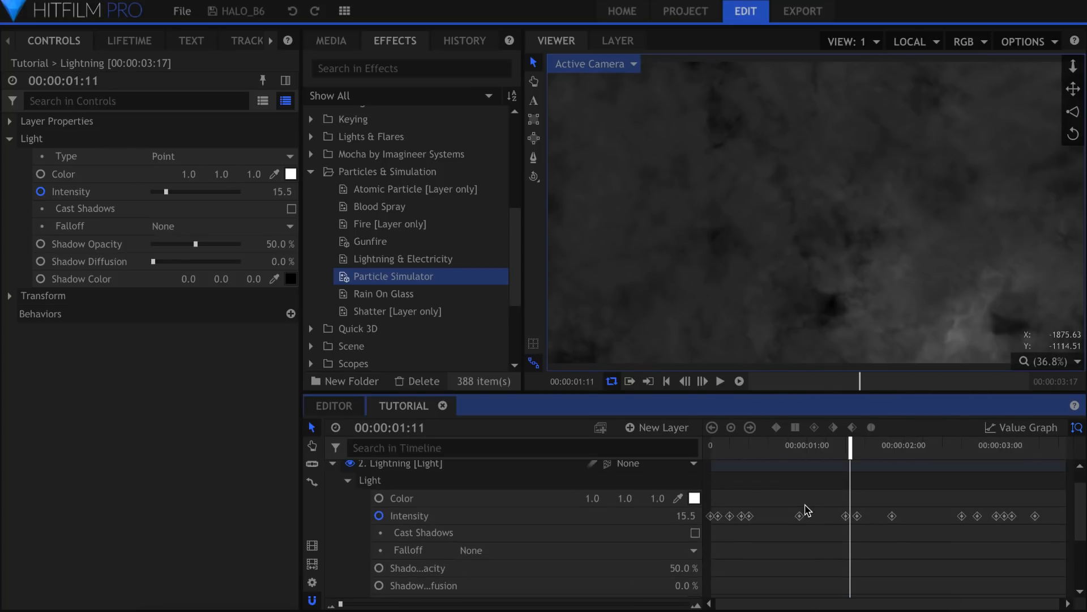
Tint the Lightning light pale blue (about 0.6, 0.8, 0.9)
{"action": "left_click", "coordinate": [291, 175]}
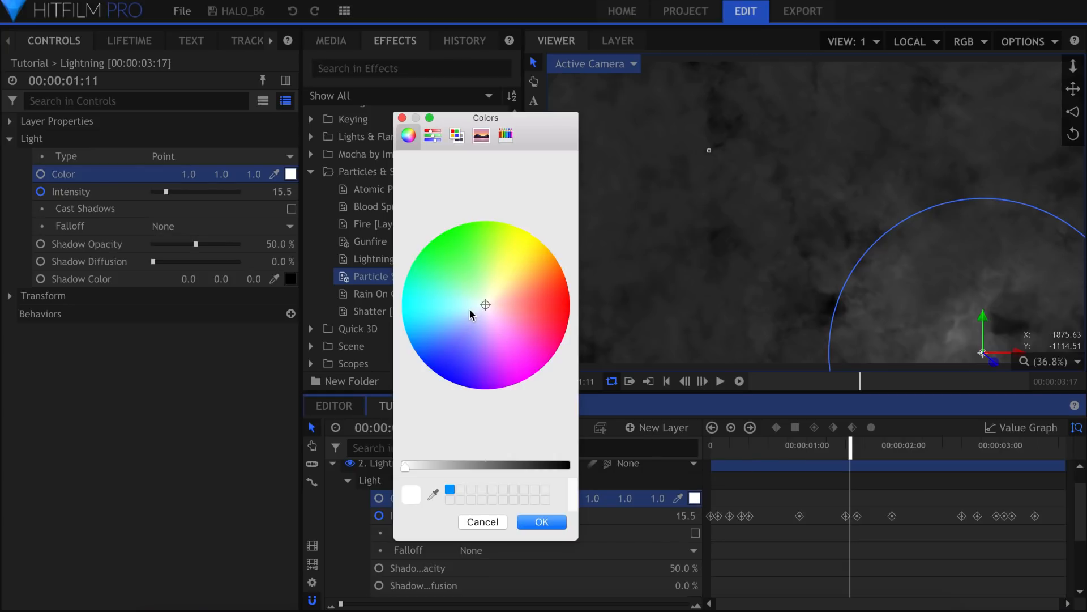
{"action": "left_click", "coordinate": [463, 312]}
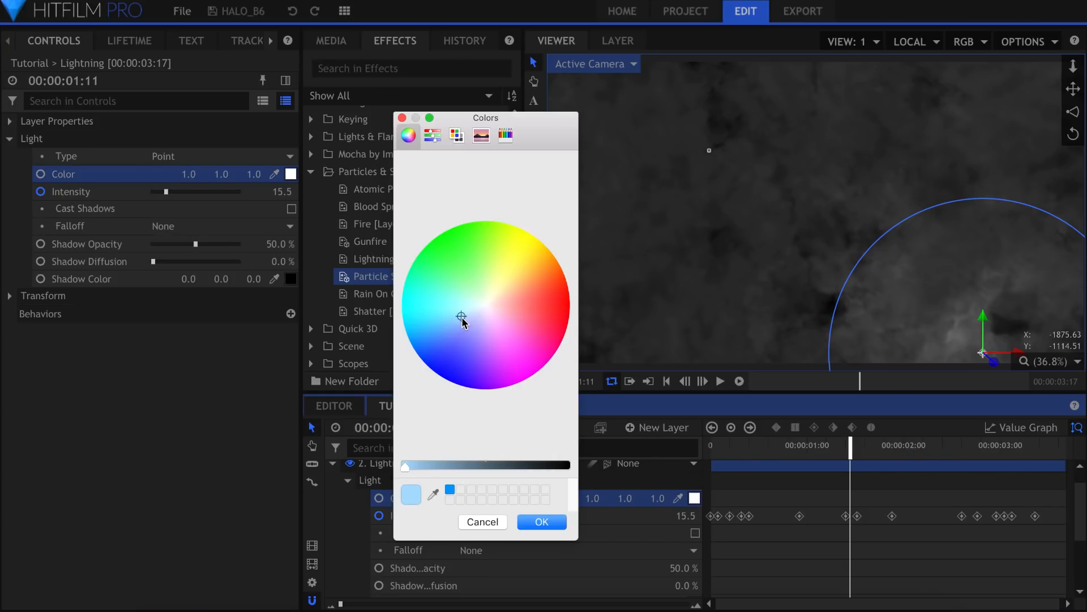
{"action": "left_click", "coordinate": [542, 521]}
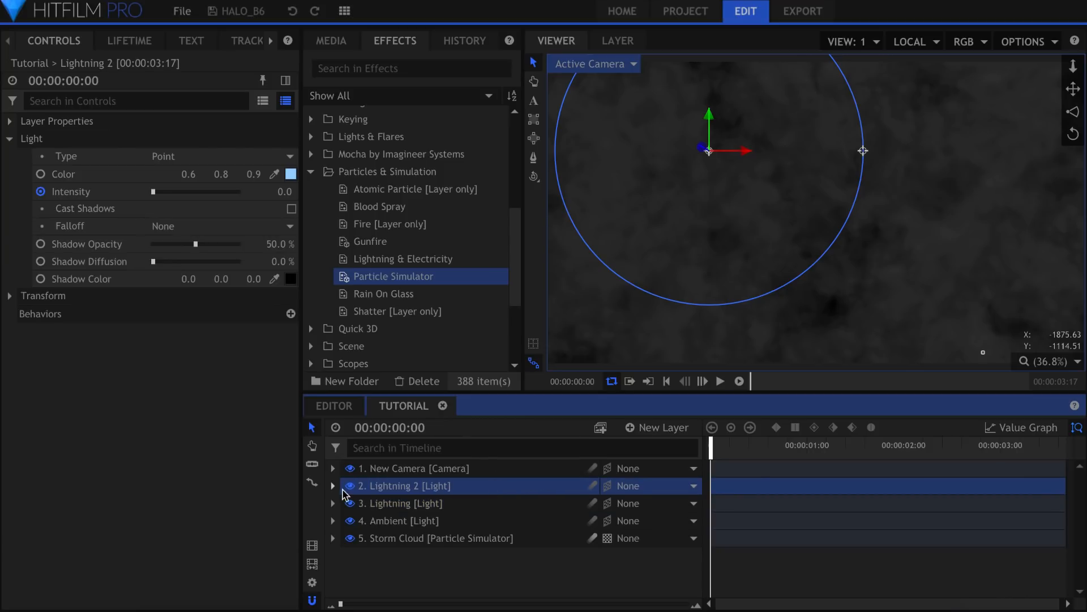
Expand Lightning 2 and select its keyframes to retime them against the original
{"action": "left_click", "coordinate": [333, 486]}
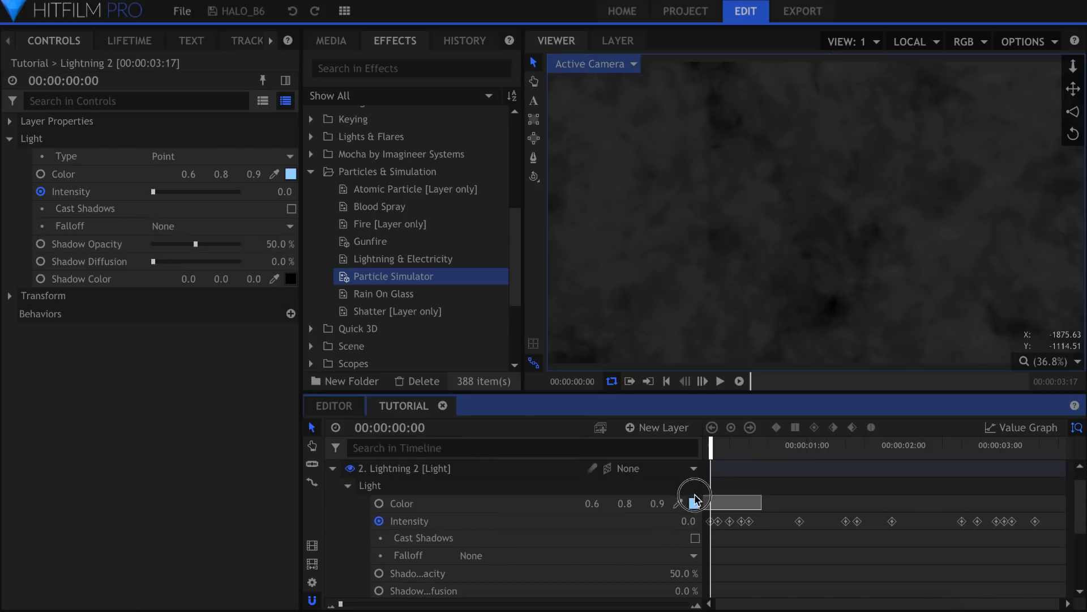
{"action": "left_click", "coordinate": [409, 521]}
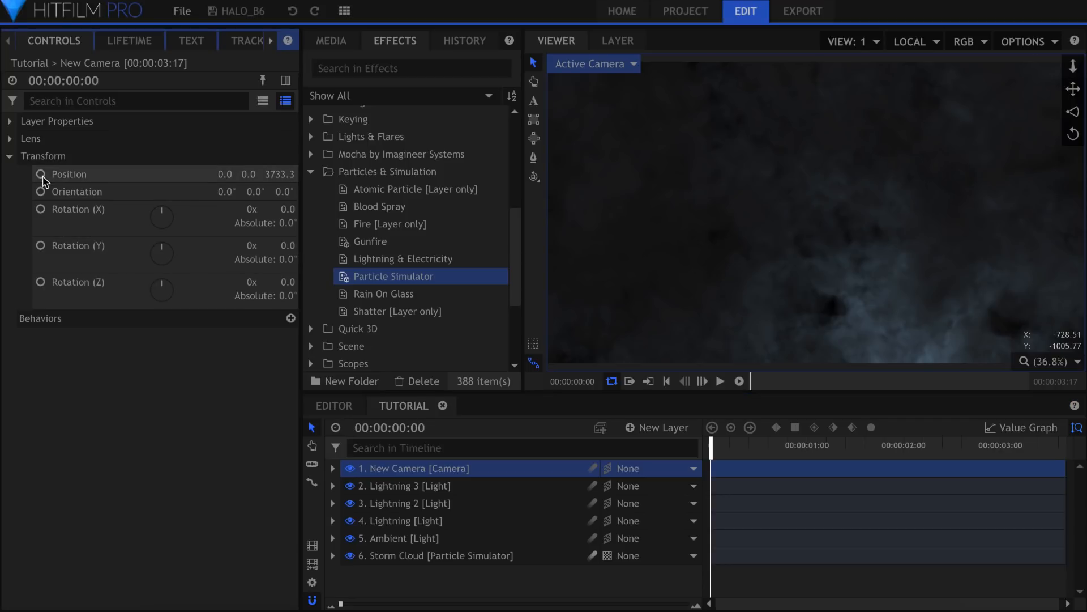
Keyframe the New Camera's position so it edges forward to Z 3690.6 by frame 10
{"action": "left_click", "coordinate": [67, 173]}
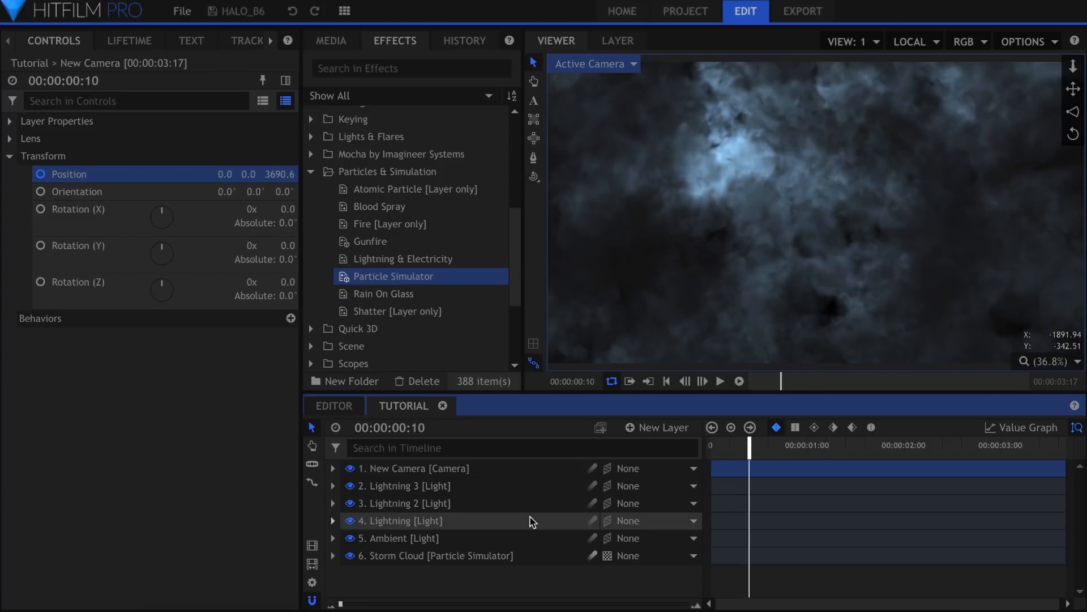
Choose Color as the Storm Cloud particle property to vary over lifetime
{"action": "left_click", "coordinate": [437, 555]}
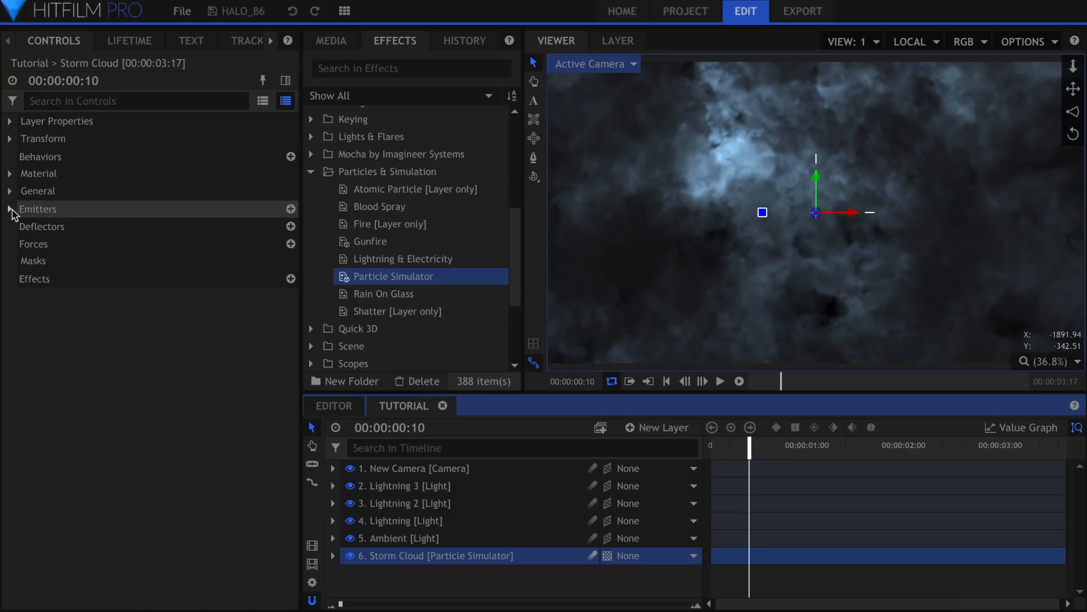
{"action": "left_click", "coordinate": [10, 208]}
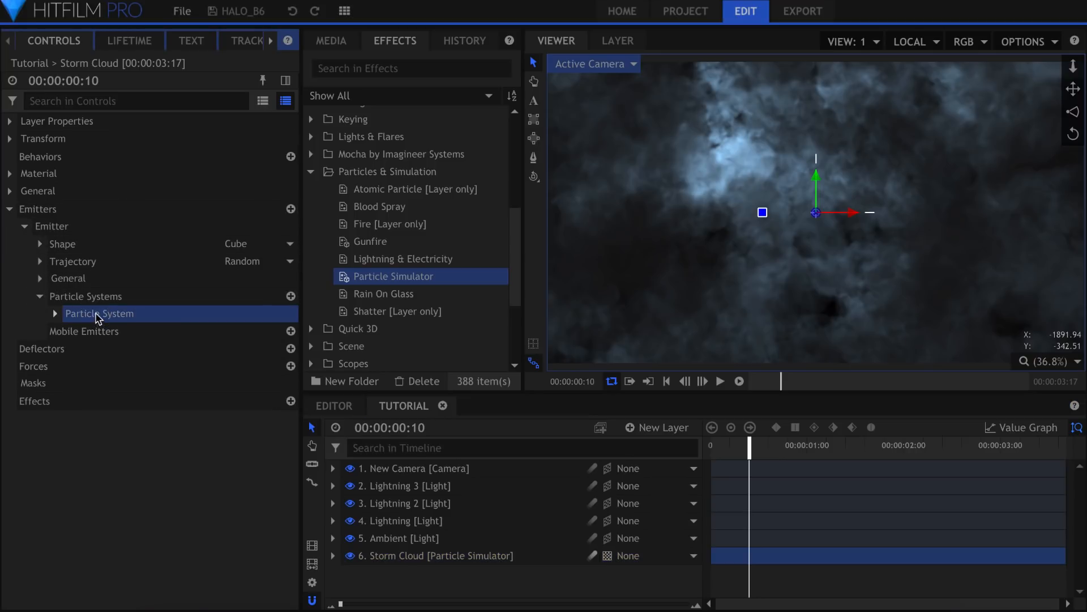
{"action": "left_click", "coordinate": [129, 40]}
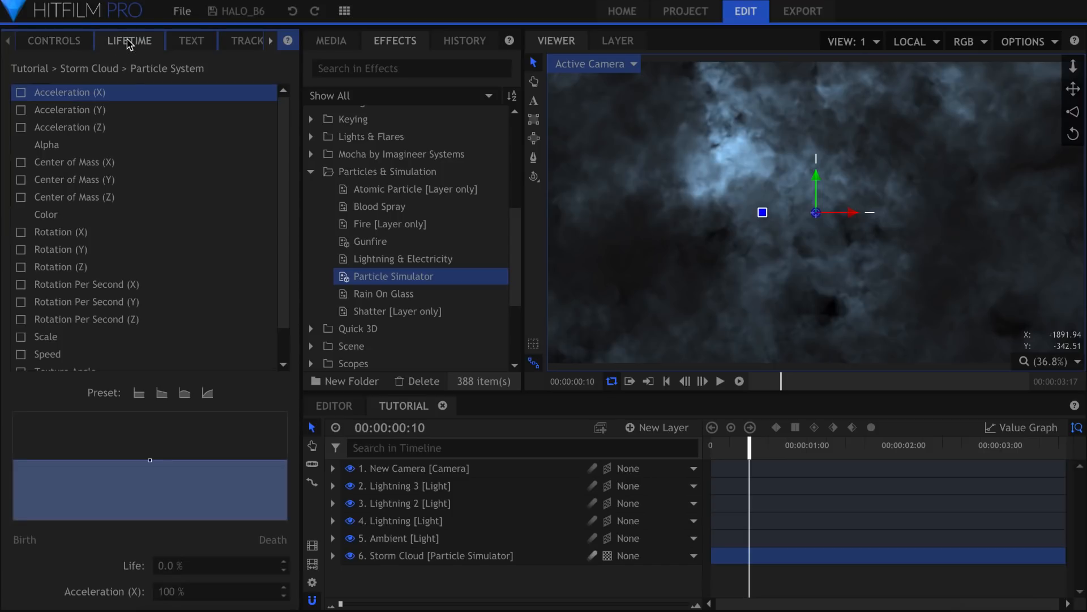
{"action": "left_click", "coordinate": [45, 214]}
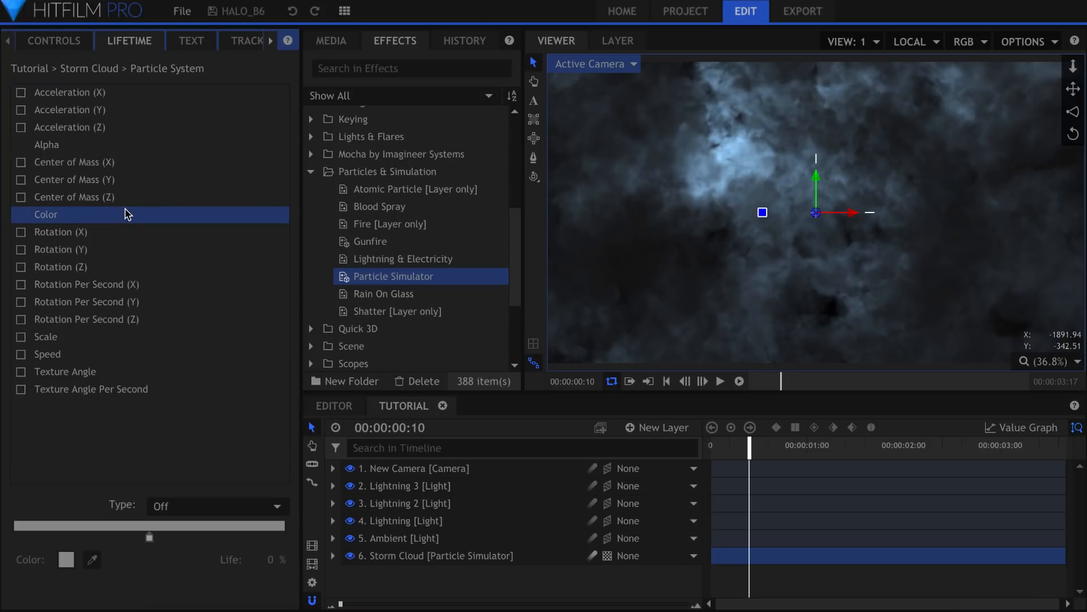
Vary particle colour randomly across a gray ramp, then switch the variation to Gradient
{"action": "left_click", "coordinate": [215, 505]}
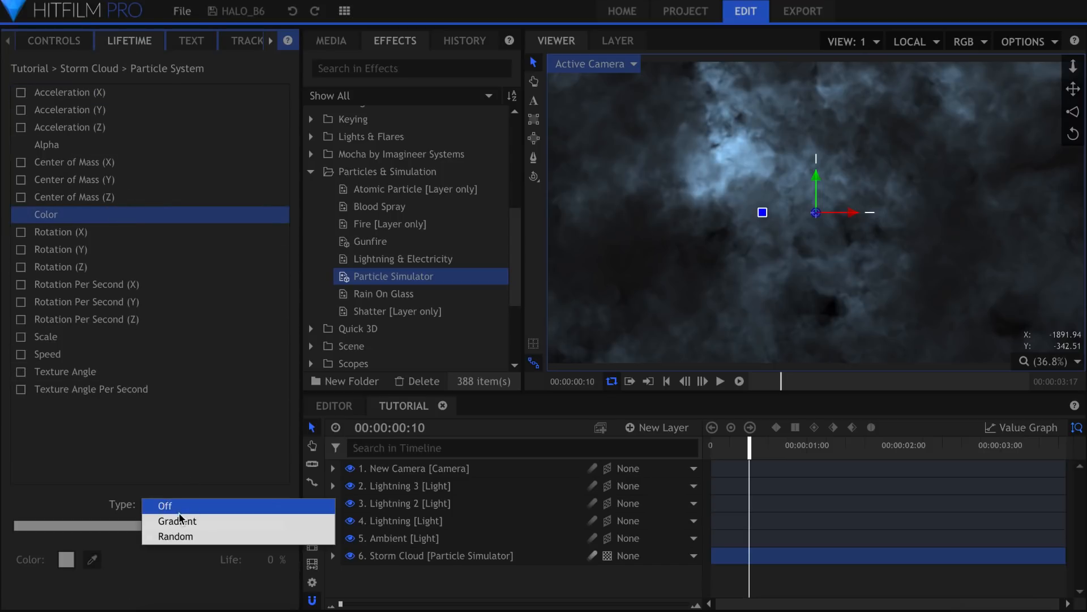
{"action": "left_click", "coordinate": [174, 536]}
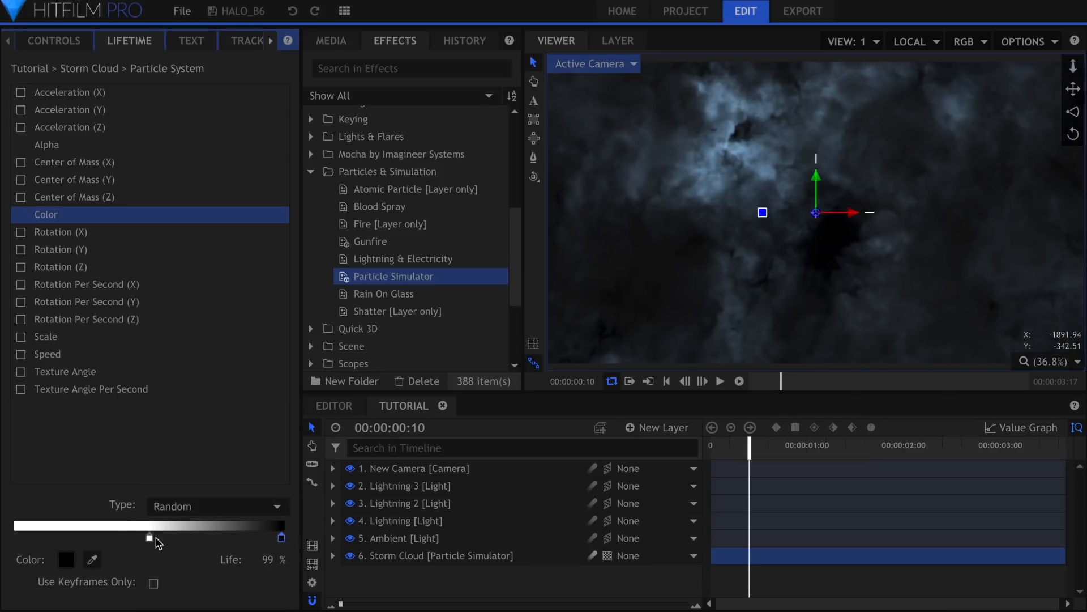
{"action": "left_click_drag", "start_coordinate": [150, 536], "coordinate": [281, 536]}
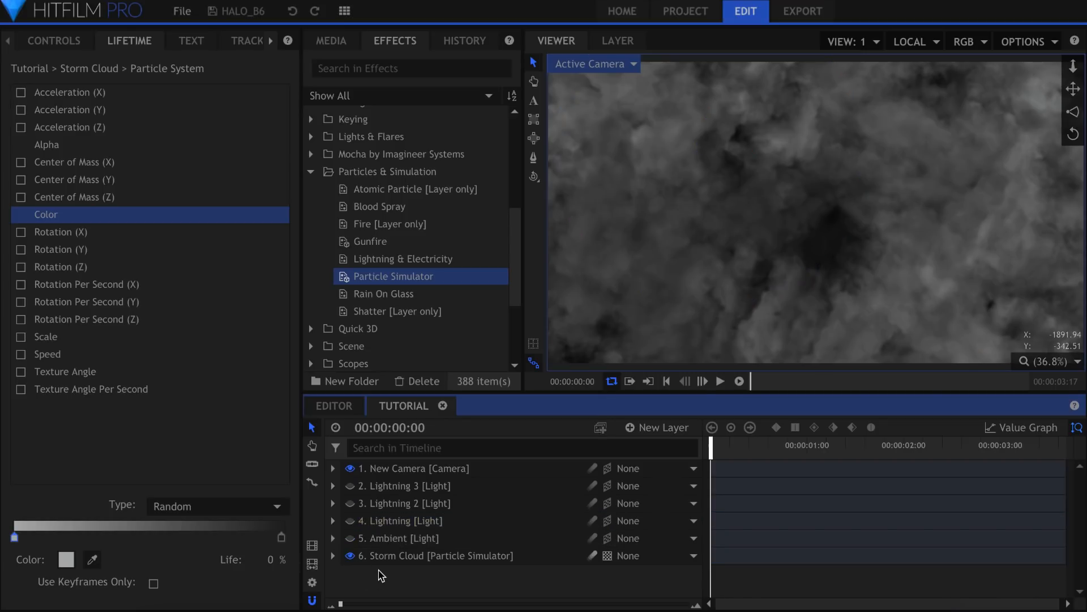
{"action": "mouse_move", "coordinate": [239, 558]}
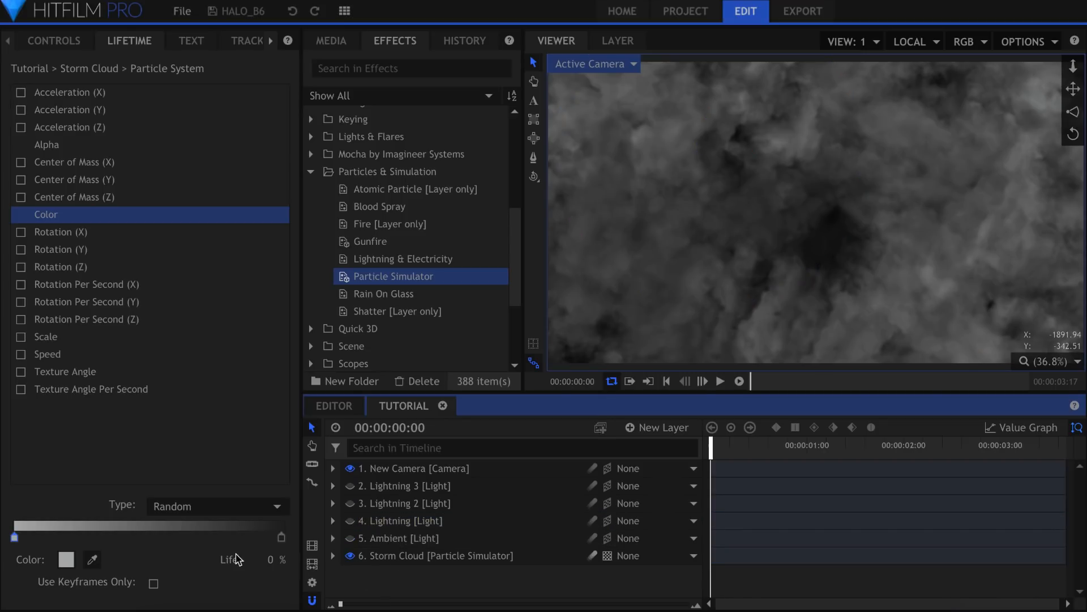
{"action": "left_click", "coordinate": [215, 505]}
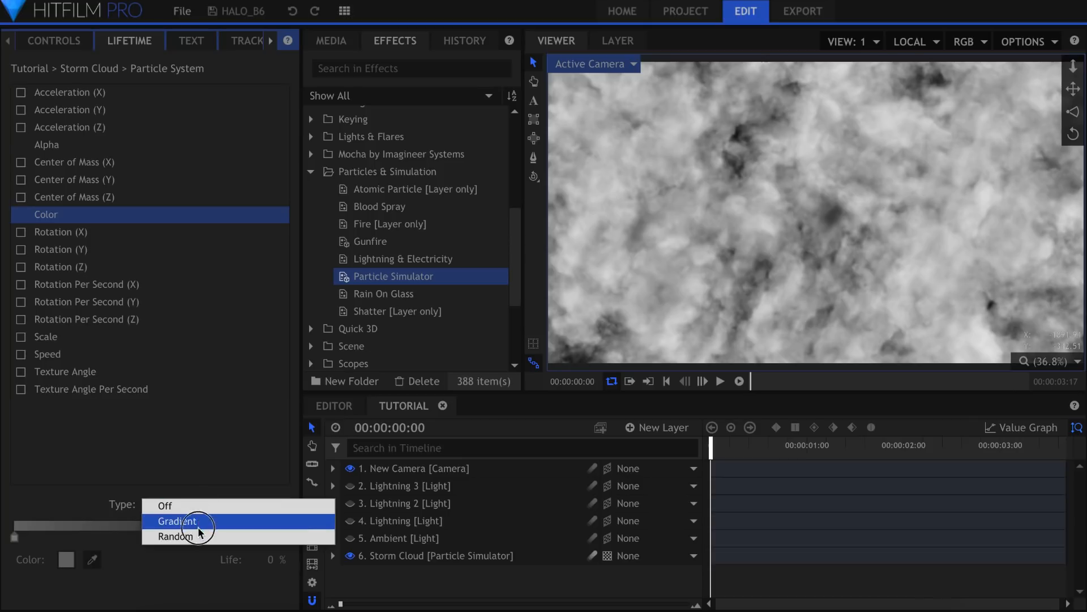
{"action": "left_click", "coordinate": [174, 536]}
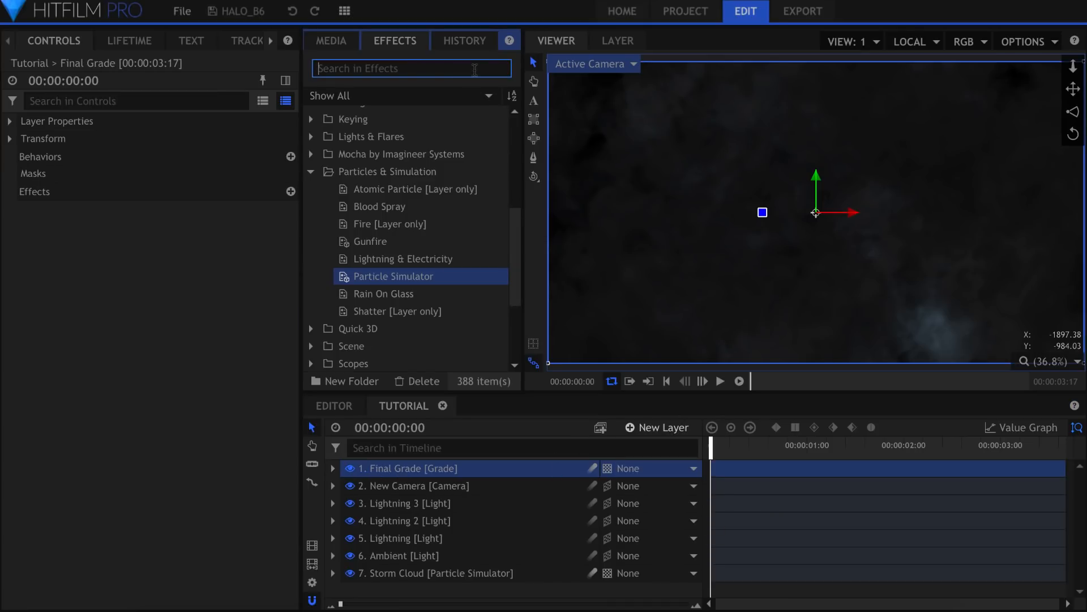
Add a Diffuse effect to Final Grade with radius 58 and opacity 0.4
{"action": "type", "text": "diffuse"}
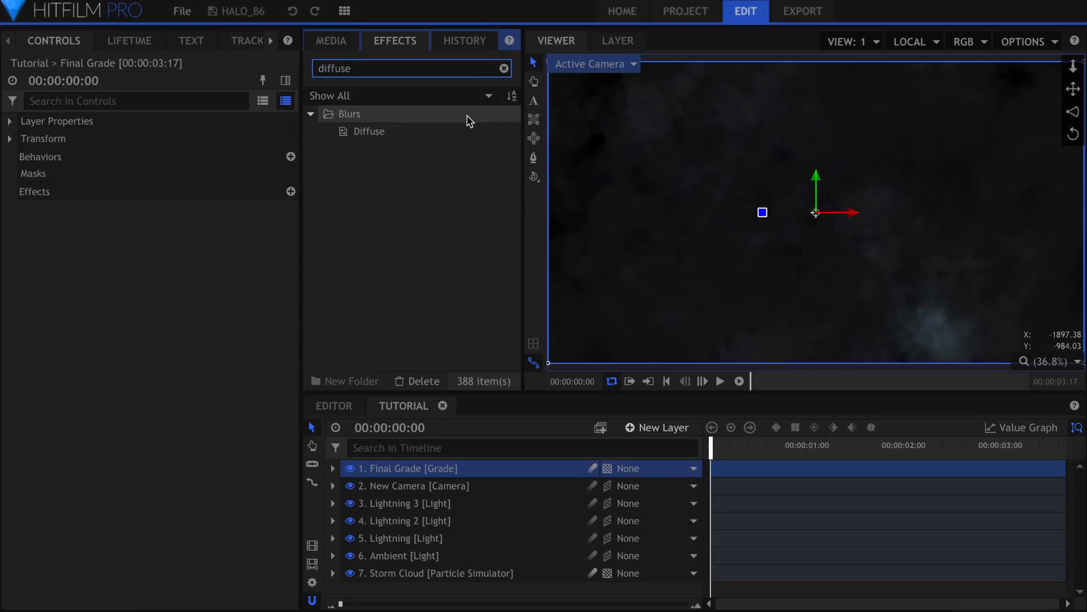
{"action": "double_click", "coordinate": [368, 131]}
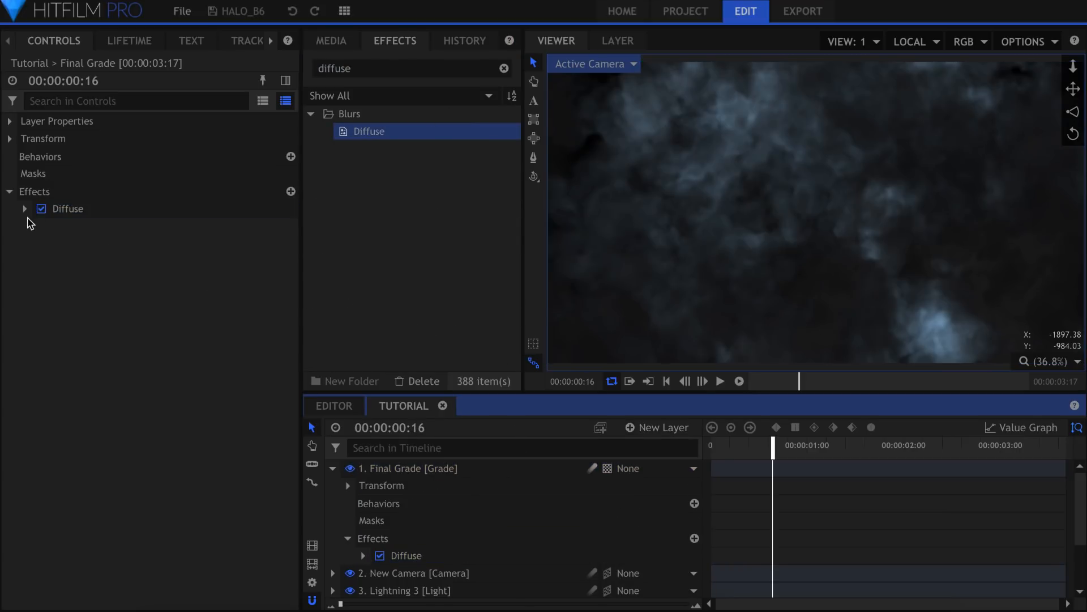
{"action": "left_click", "coordinate": [24, 209]}
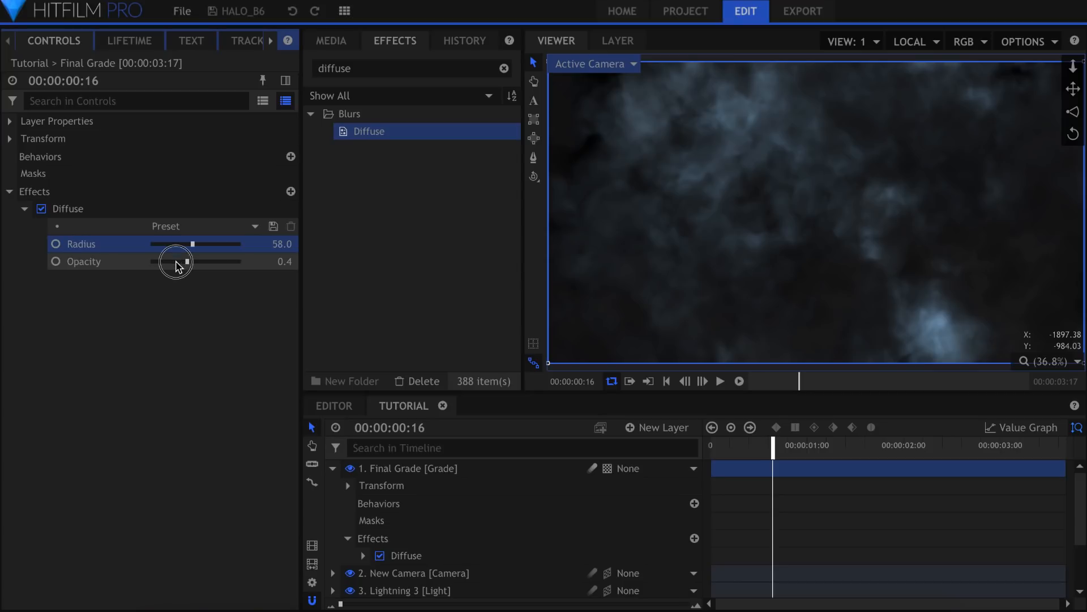
{"action": "left_click_drag", "start_coordinate": [187, 261], "coordinate": [177, 262]}
{"action": "type", "text": "glow"}
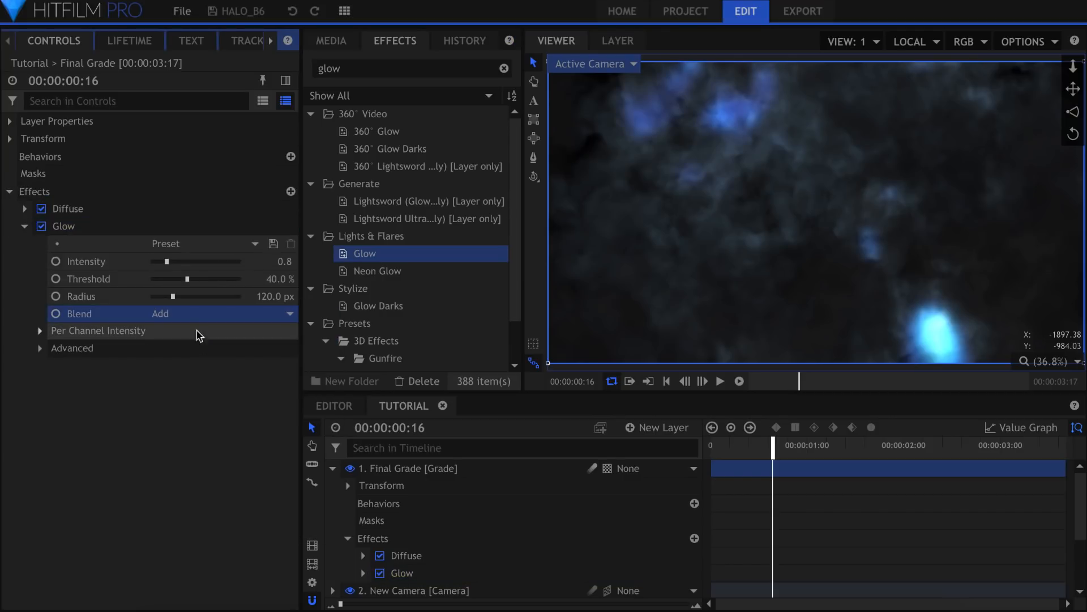
Set the Glow to radius 409.6 px, threshold 27% and red channel intensity 1.5
{"action": "left_click_drag", "start_coordinate": [172, 296], "coordinate": [222, 296]}
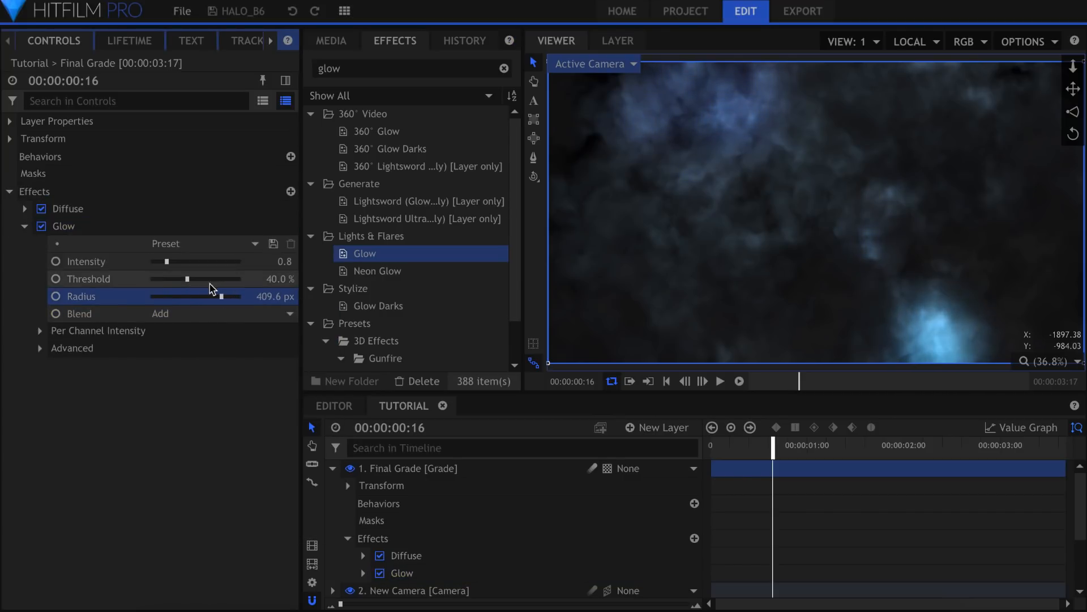
{"action": "left_click_drag", "start_coordinate": [178, 279], "coordinate": [158, 279]}
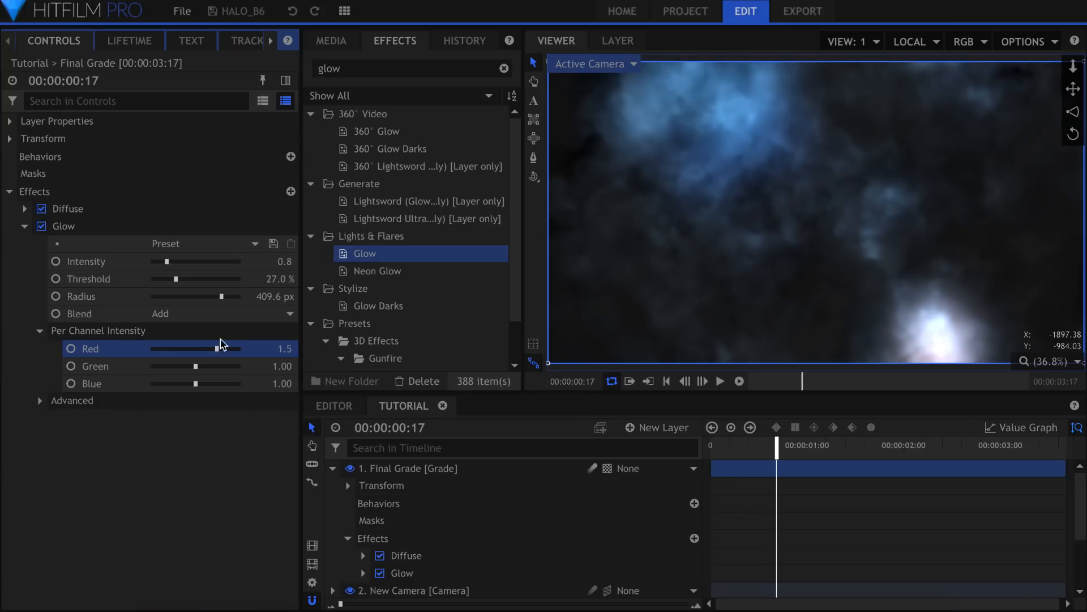
{"action": "left_click_drag", "start_coordinate": [218, 296], "coordinate": [240, 296]}
{"action": "type", "text": "anamor"}
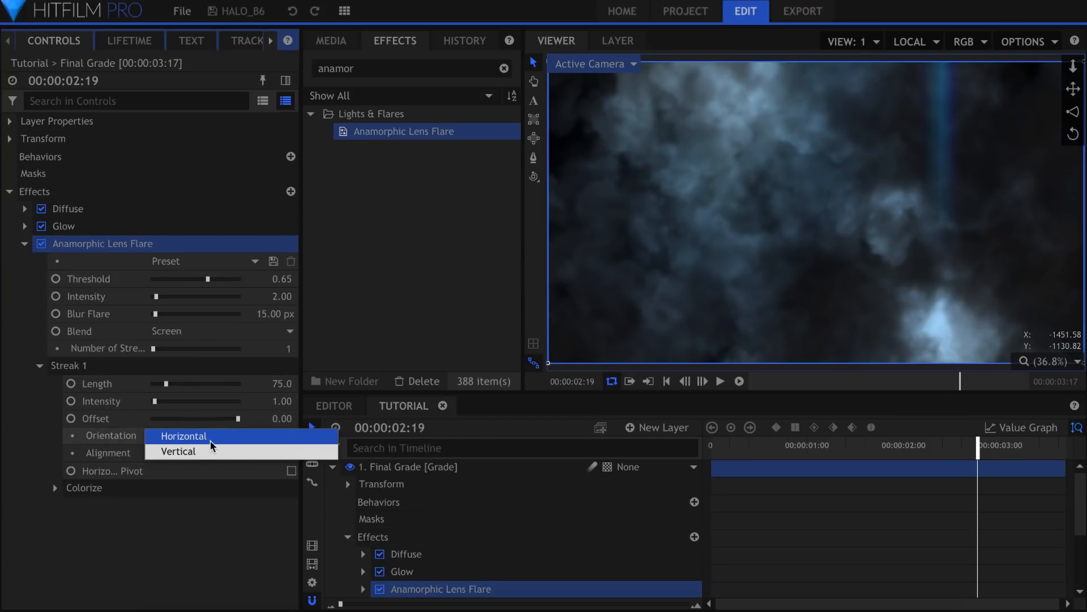
Make the Anamorphic Lens Flare streak horizontal, length 195, intensity 1.00 and threshold 0.42
{"action": "left_click", "coordinate": [185, 434]}
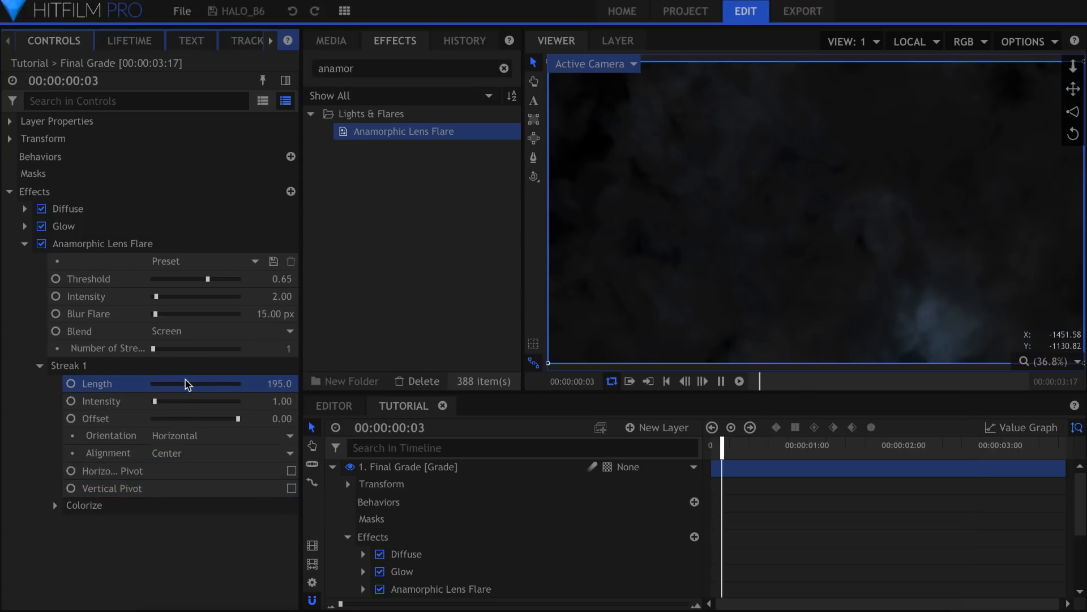
{"action": "left_click", "coordinate": [719, 380]}
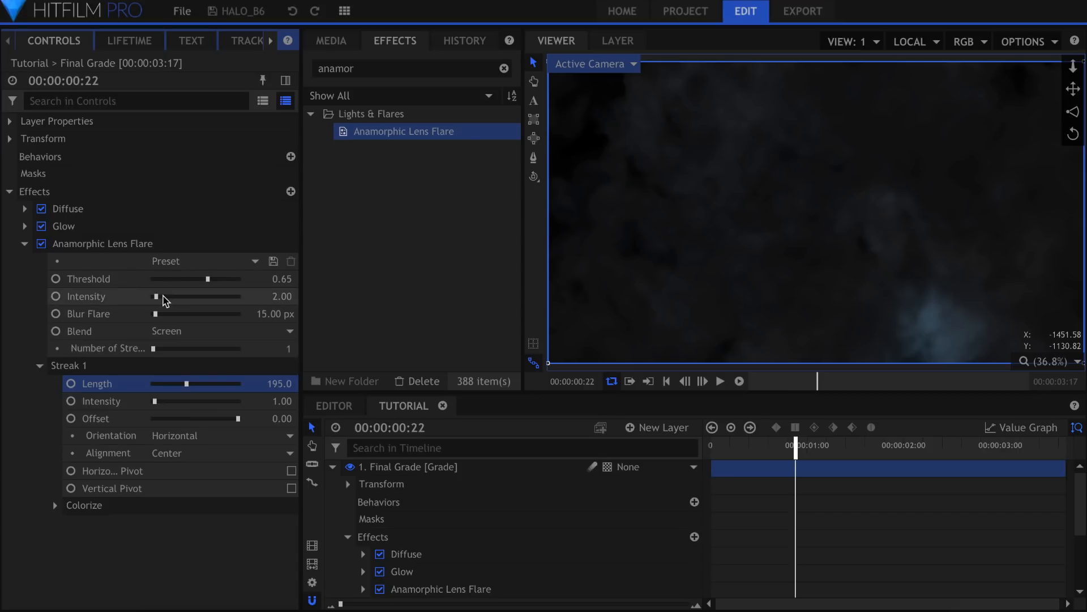
{"action": "left_click_drag", "start_coordinate": [157, 296], "coordinate": [163, 296]}
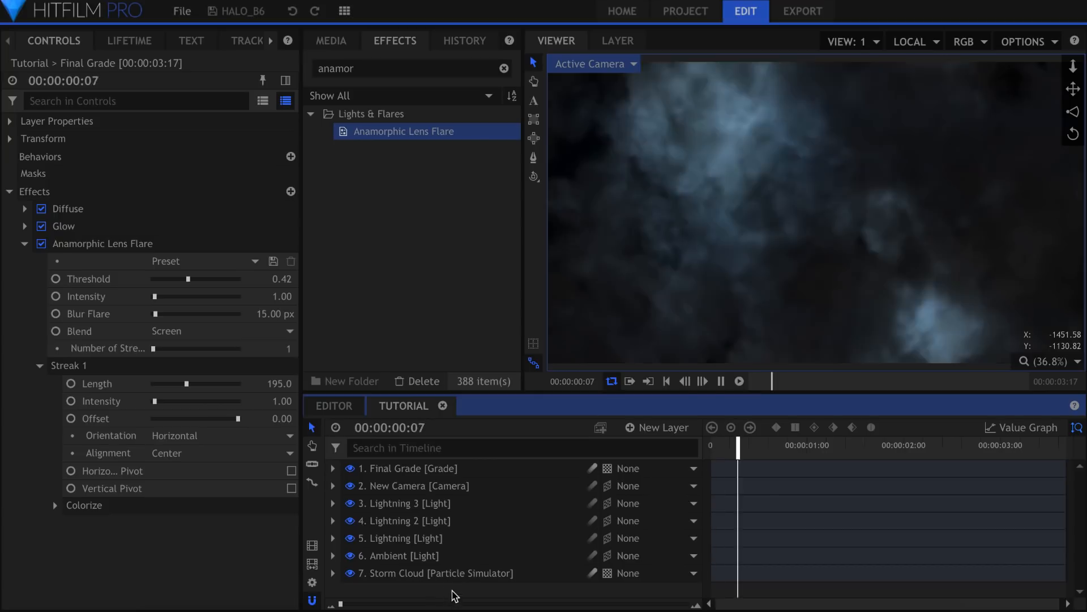
Stop playback and raise the New Camera's Z position to 3733.3 at frame 15
{"action": "left_click", "coordinate": [719, 381]}
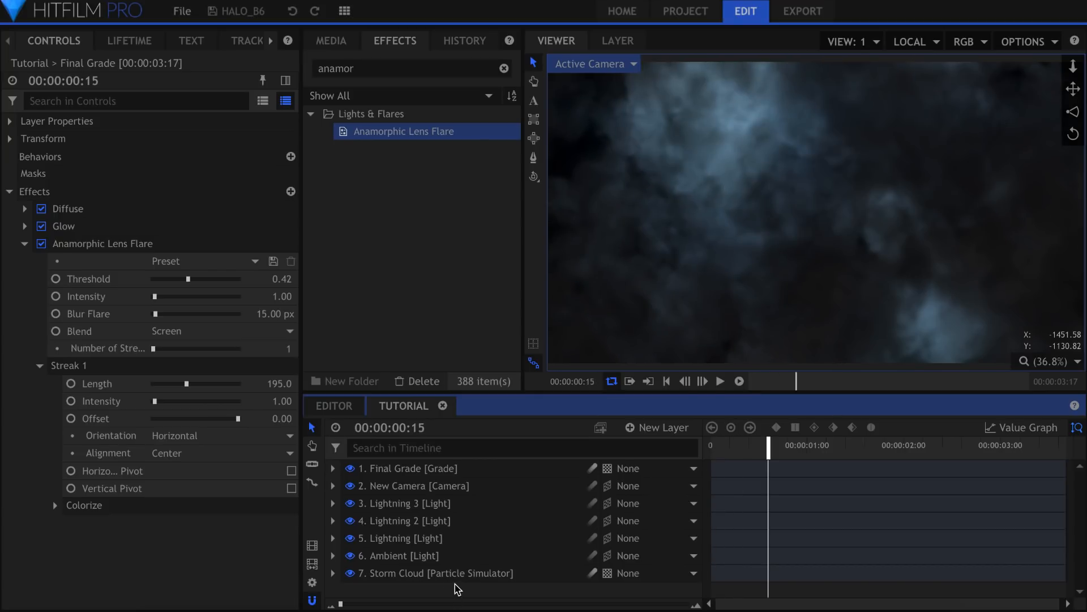
{"action": "left_click", "coordinate": [415, 486]}
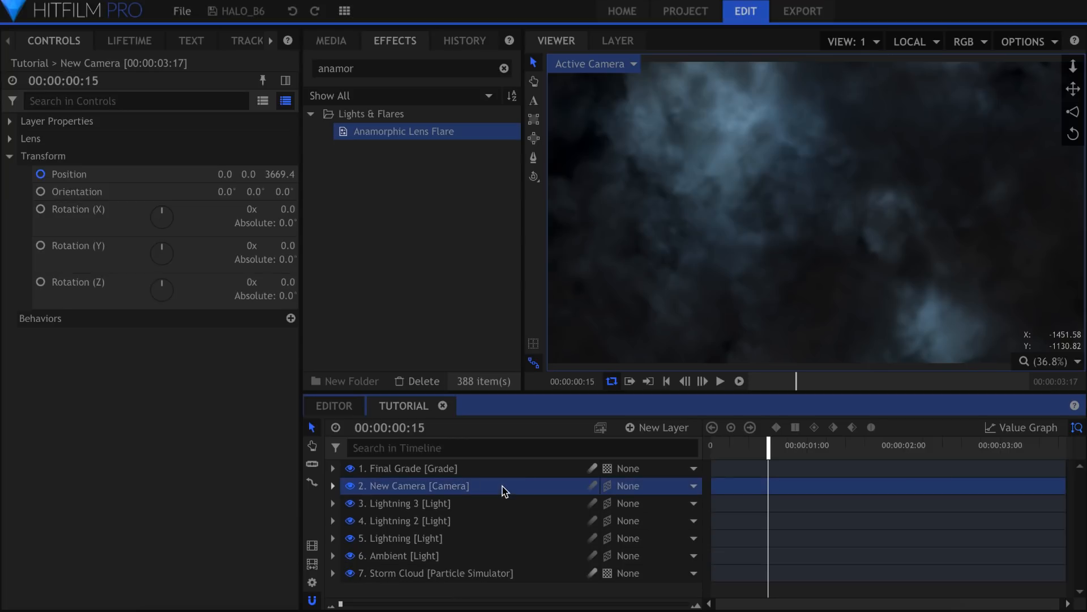
{"action": "left_click", "coordinate": [67, 174]}
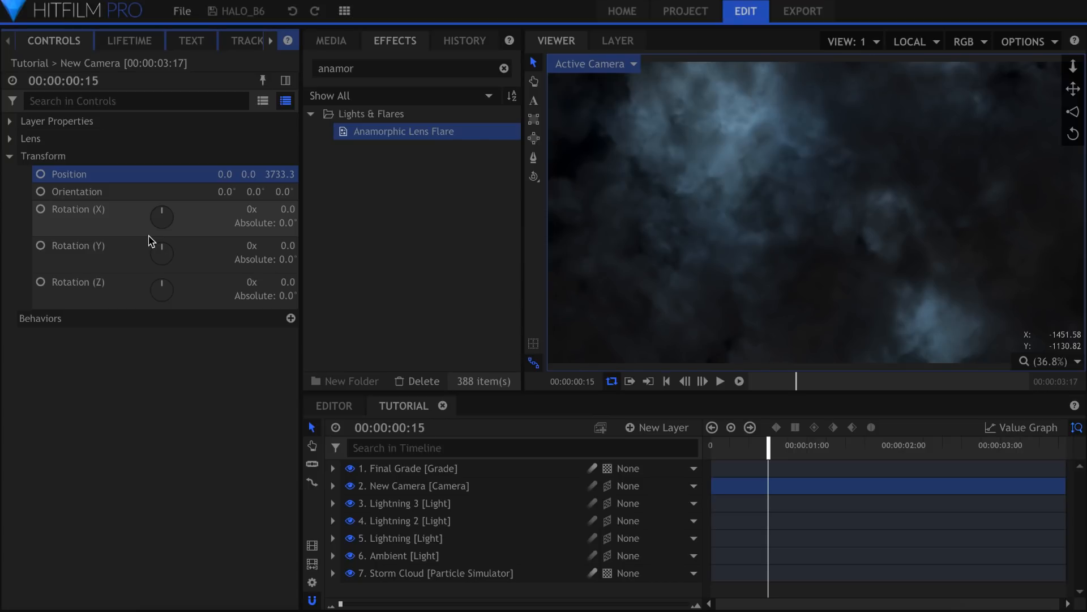
Switch the Storm Cloud emitter's trajectory from Random to Cone
{"action": "left_click", "coordinate": [440, 573]}
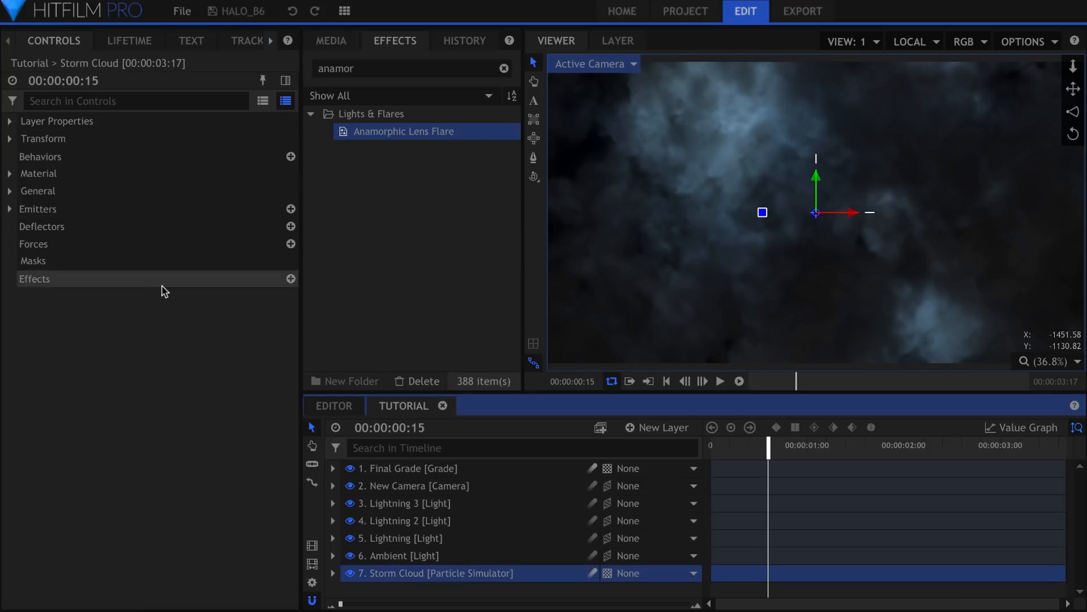
{"action": "left_click", "coordinate": [10, 208]}
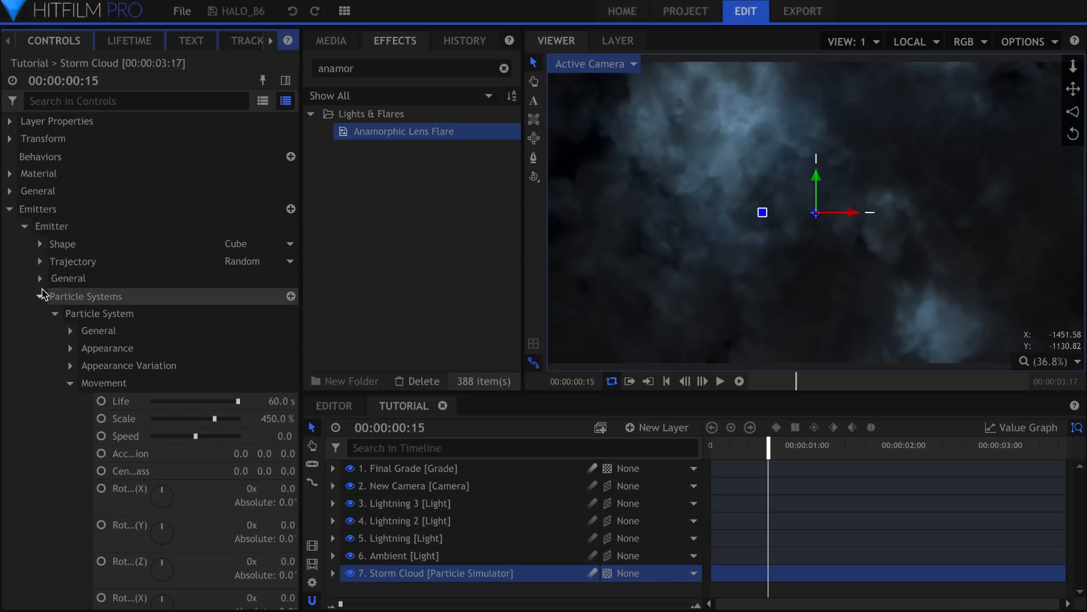
{"action": "left_click", "coordinate": [261, 261]}
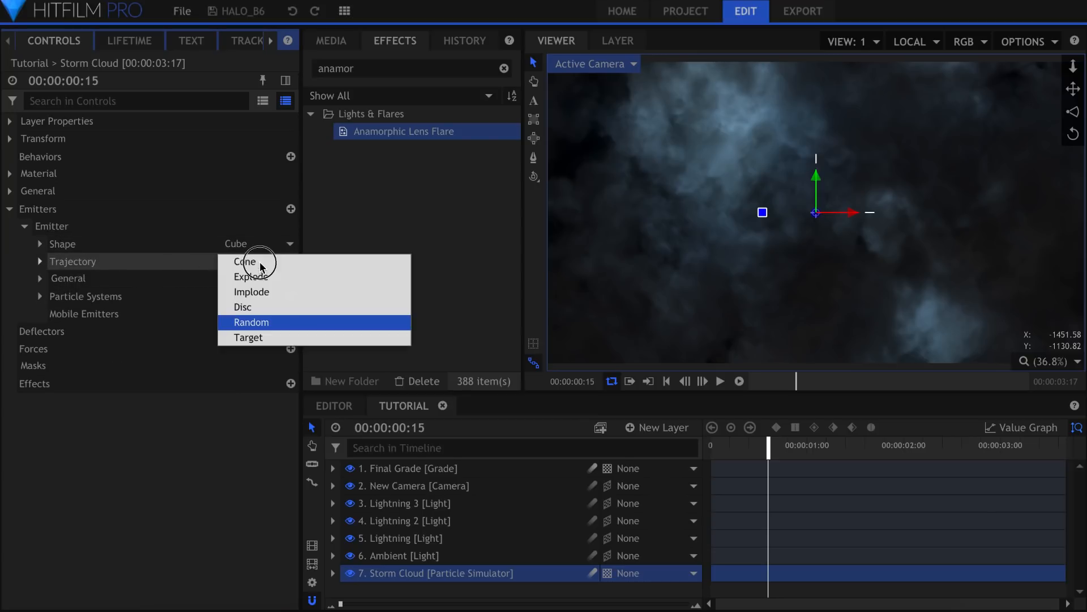
{"action": "left_click", "coordinate": [244, 262]}
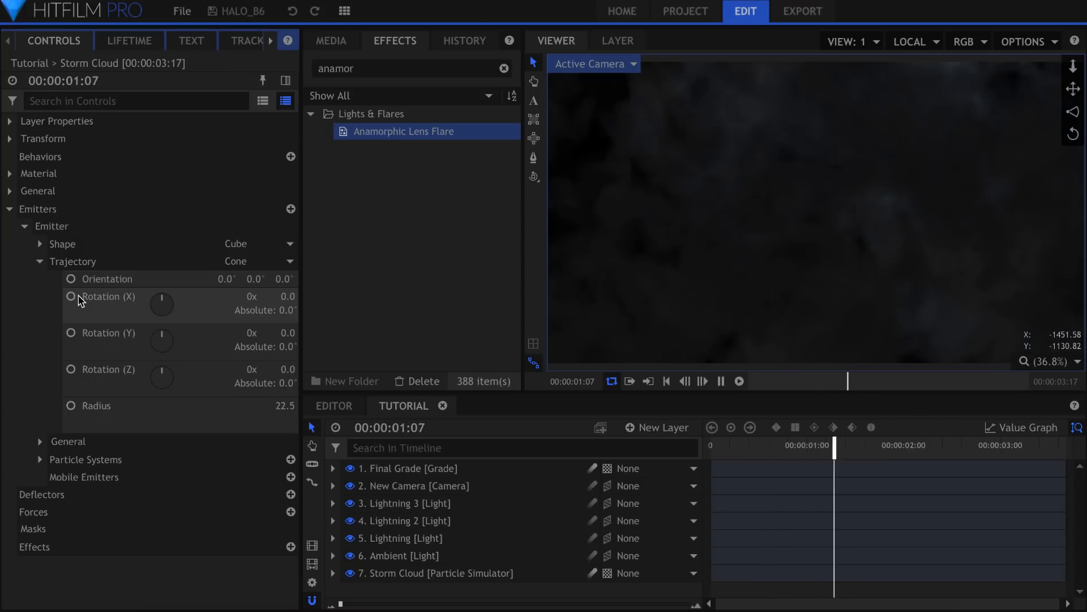
{"action": "left_click", "coordinate": [737, 381]}
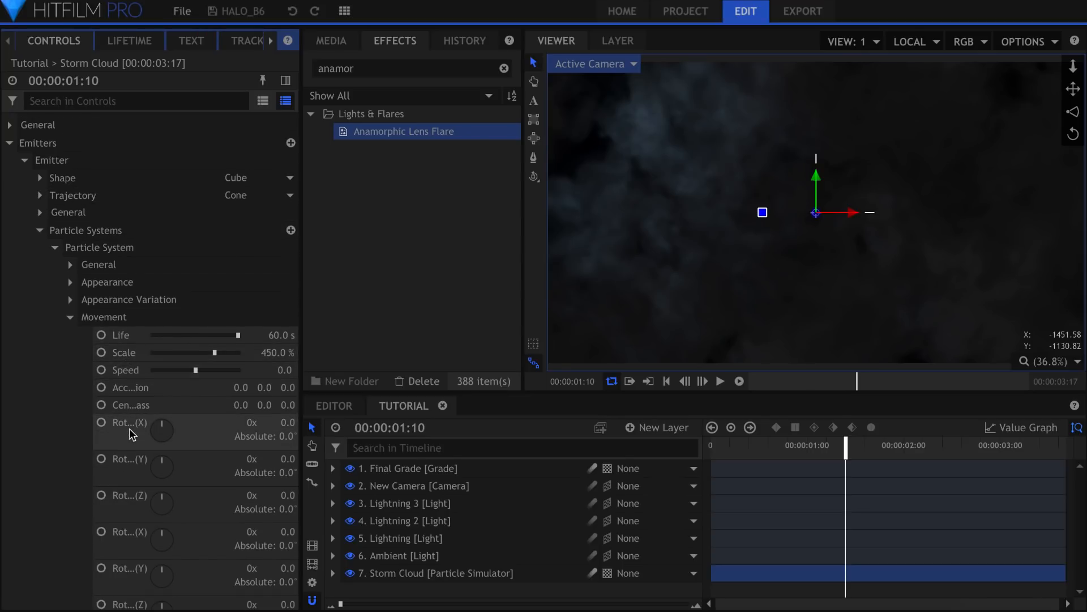
Set particle movement speed 2000, rate 250 per second and scale about 619%
{"action": "left_click", "coordinate": [280, 369]}
{"action": "type", "text": "2000"}
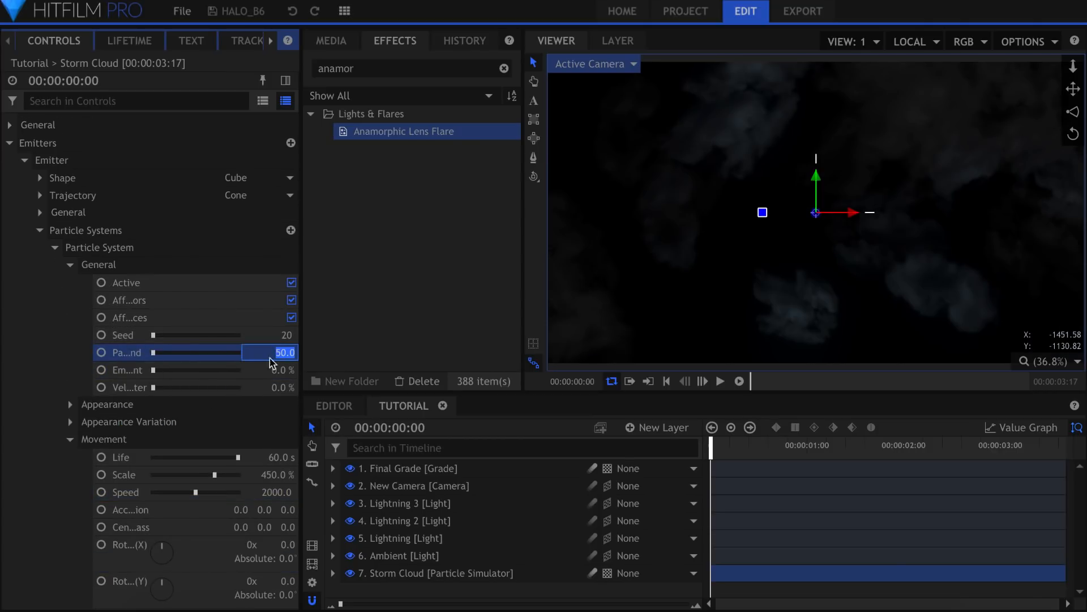
{"action": "left_click", "coordinate": [721, 381]}
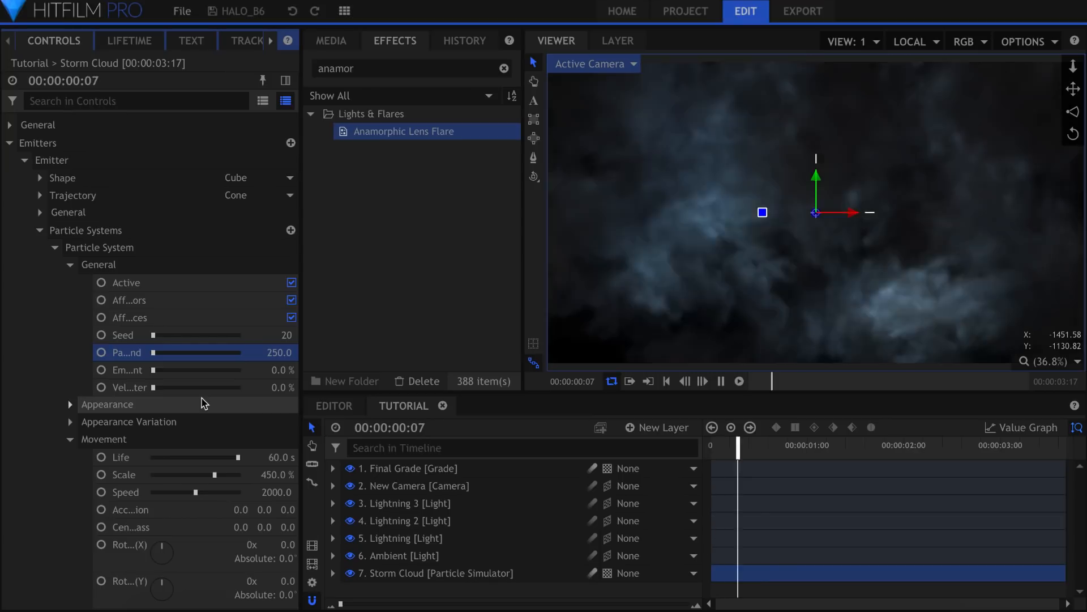
{"action": "left_click_drag", "start_coordinate": [739, 444], "coordinate": [931, 444]}
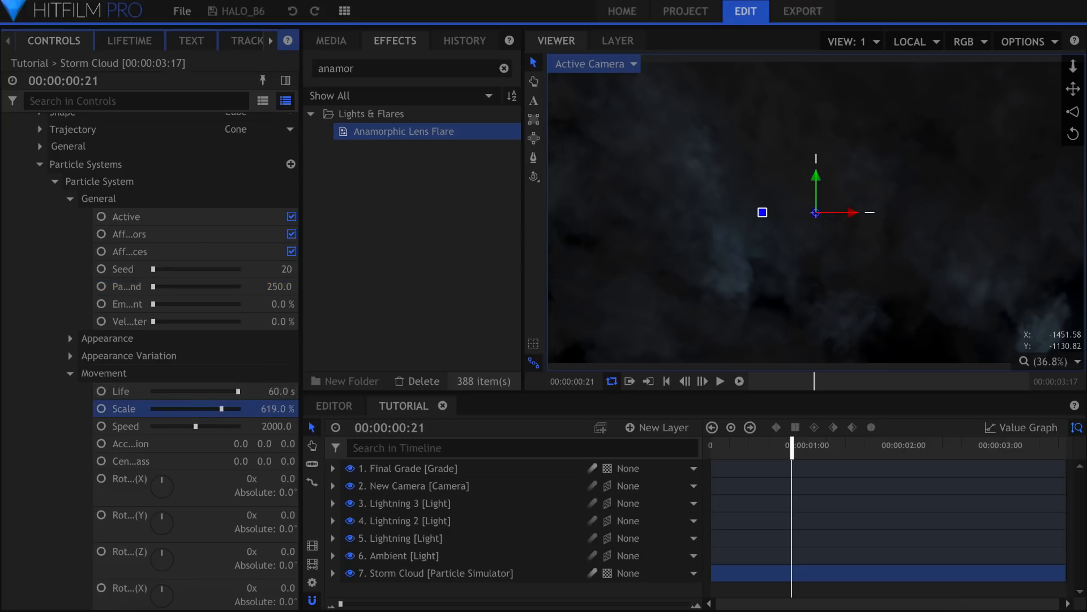
{"action": "left_click", "coordinate": [720, 380]}
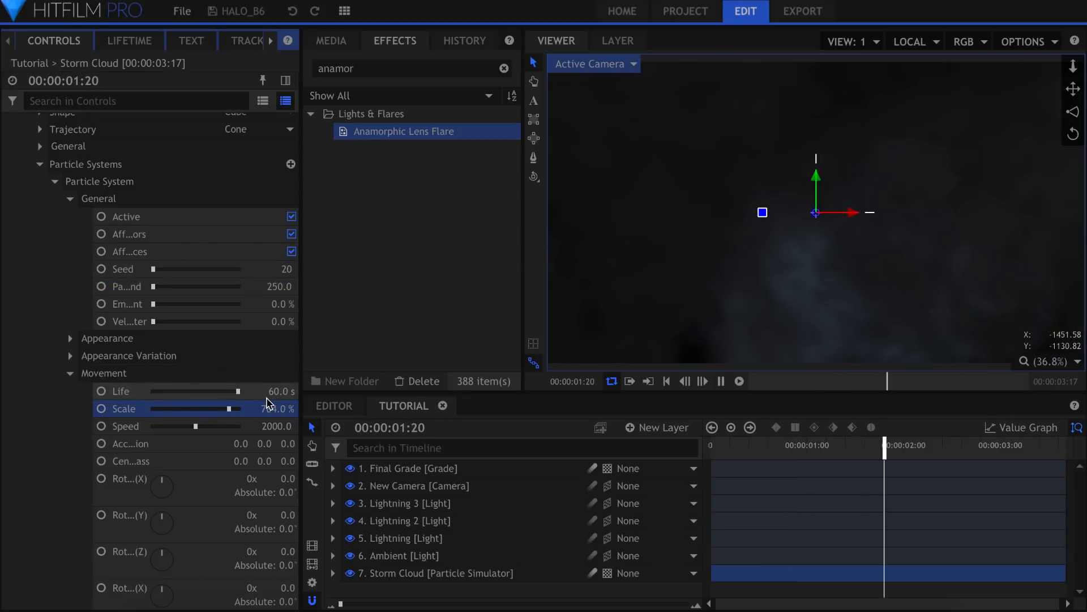